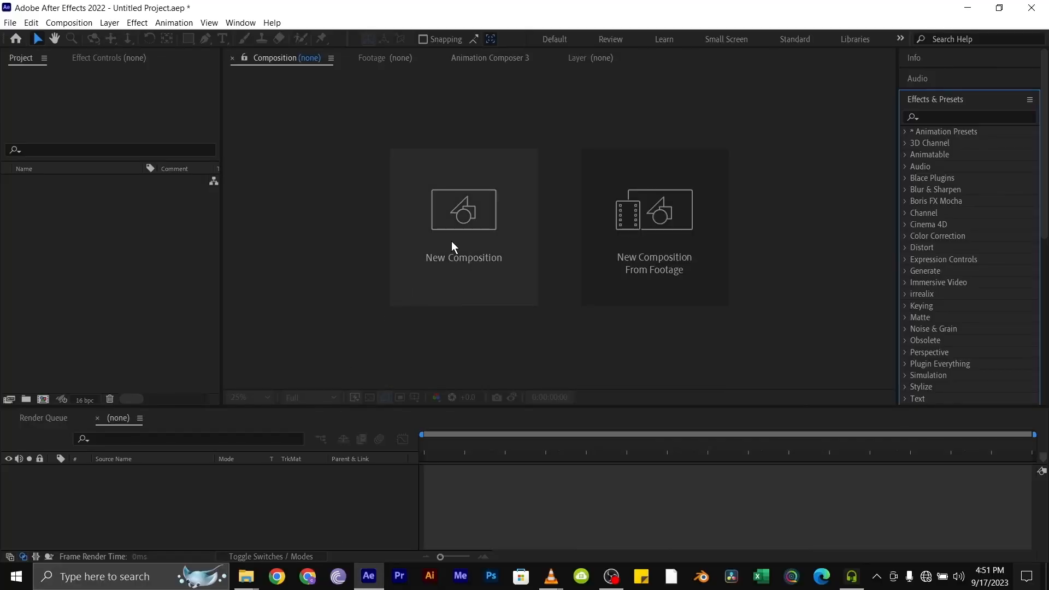
- Create an HDTV 1080 25 composition and import the ship MP4 with the AHUBE logo PNG
left_click(463, 224)
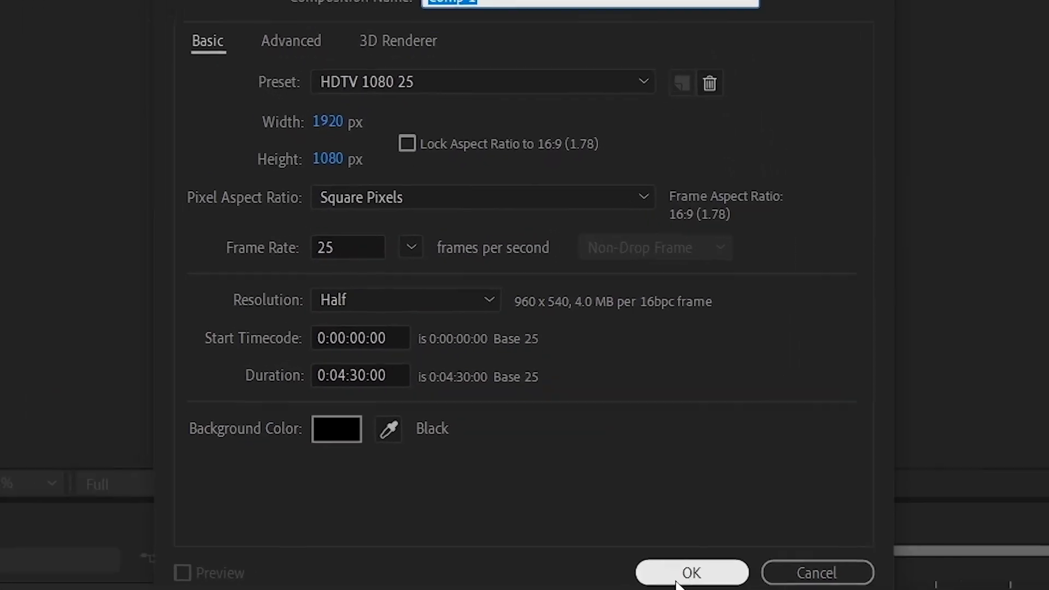
left_click(690, 588)
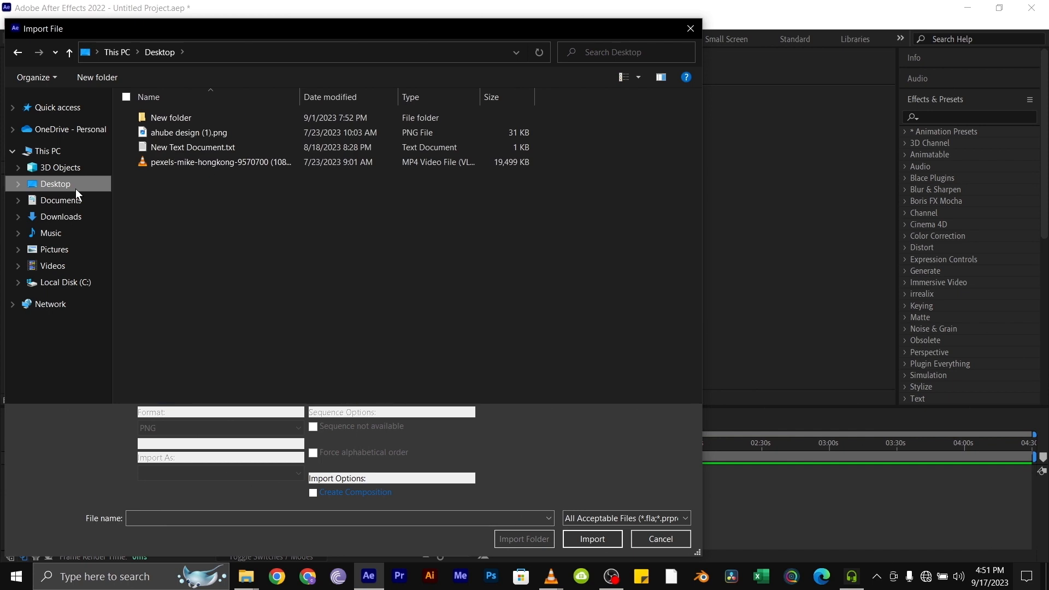
left_click(219, 162)
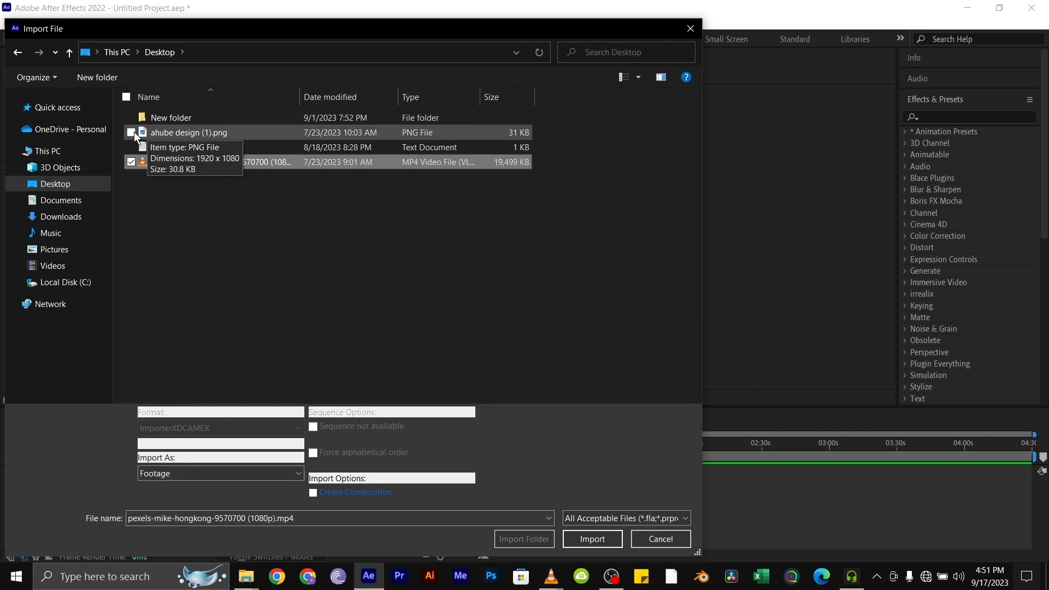
left_click(592, 538)
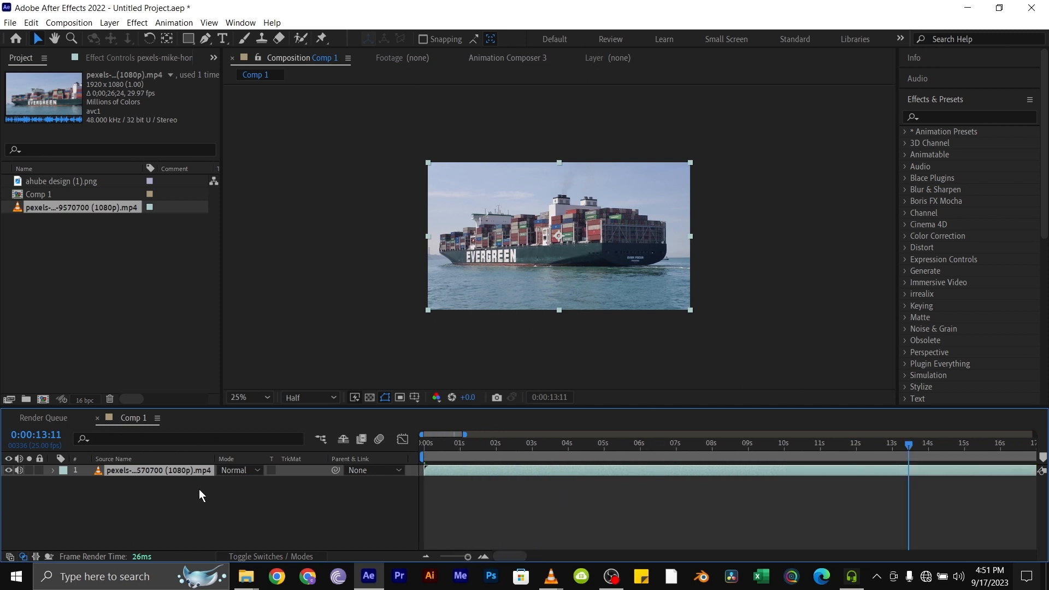
- Apply Mocha AE to the ship video layer and launch Mocha, continuing at proxy resolution
left_click(969, 117)
type("mocha")
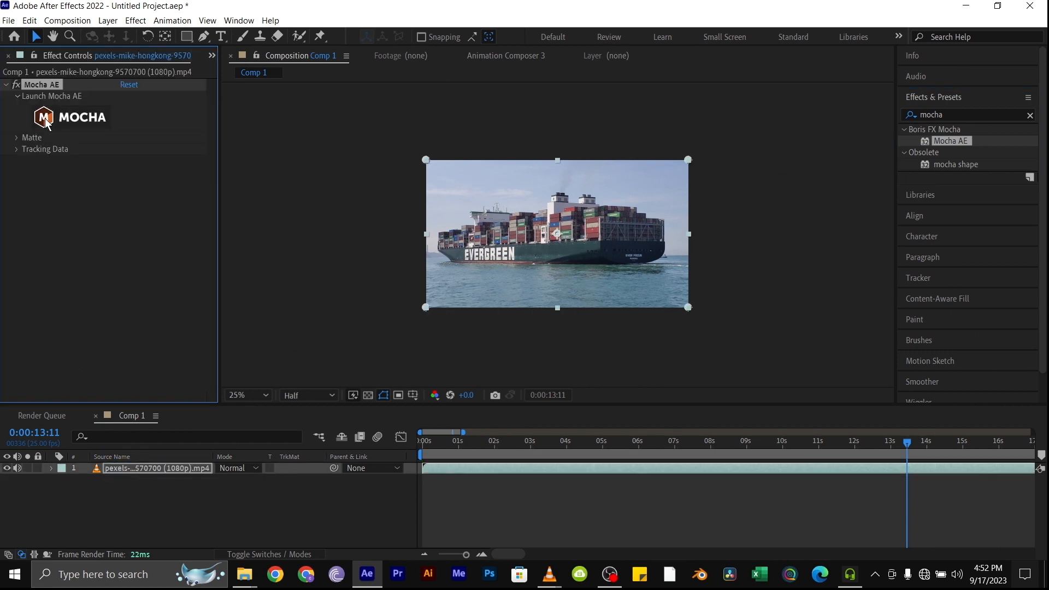
left_click(41, 117)
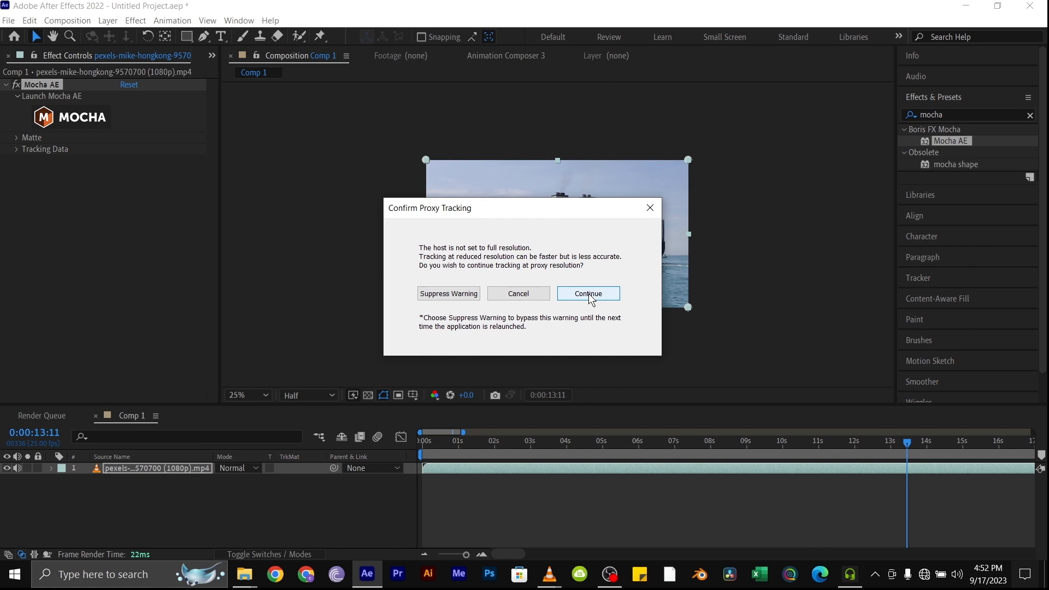
left_click(588, 293)
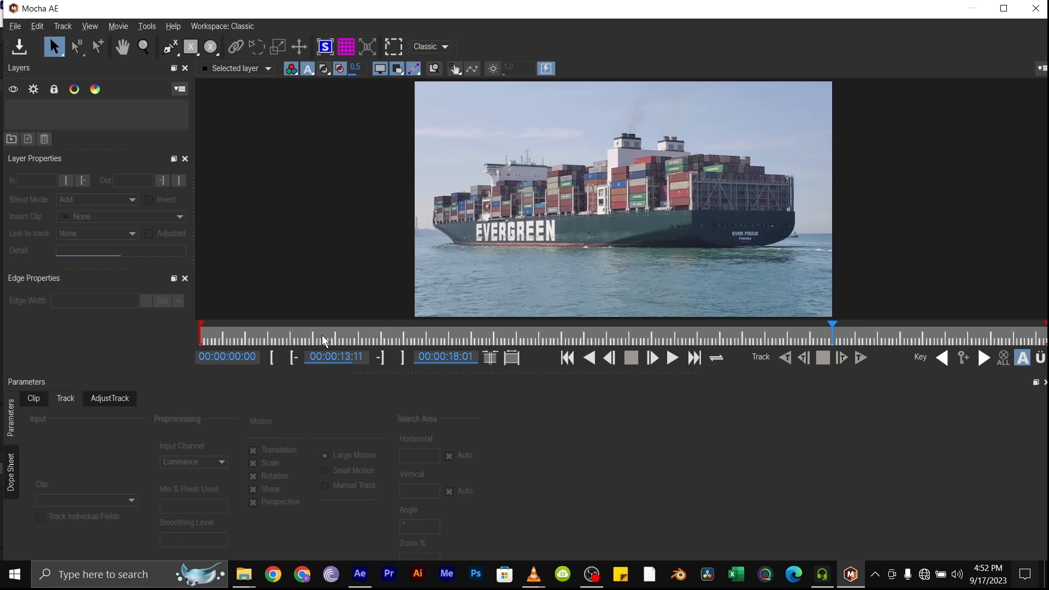
- Scrub the Mocha timeline to park the clip at frame 00:00:01:06
left_click_drag(831, 326, 292, 325)
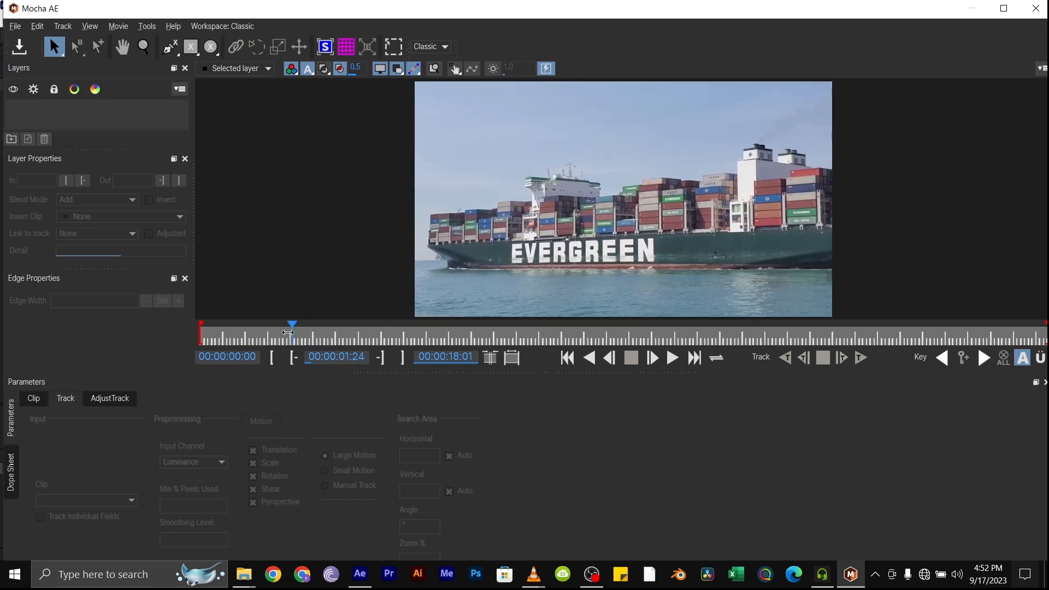
left_click_drag(293, 326, 235, 326)
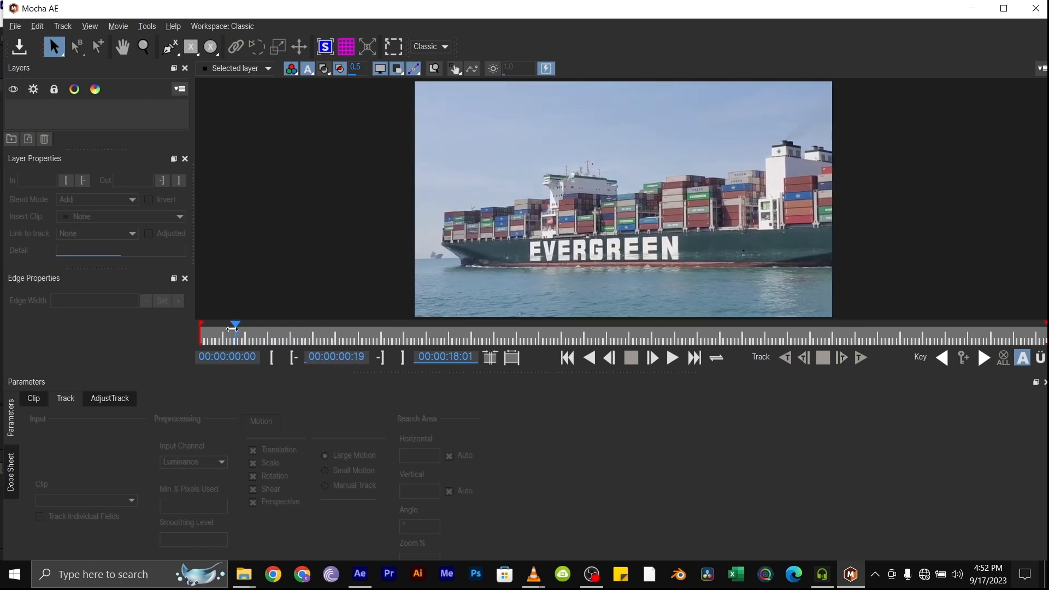
left_click_drag(235, 326, 265, 326)
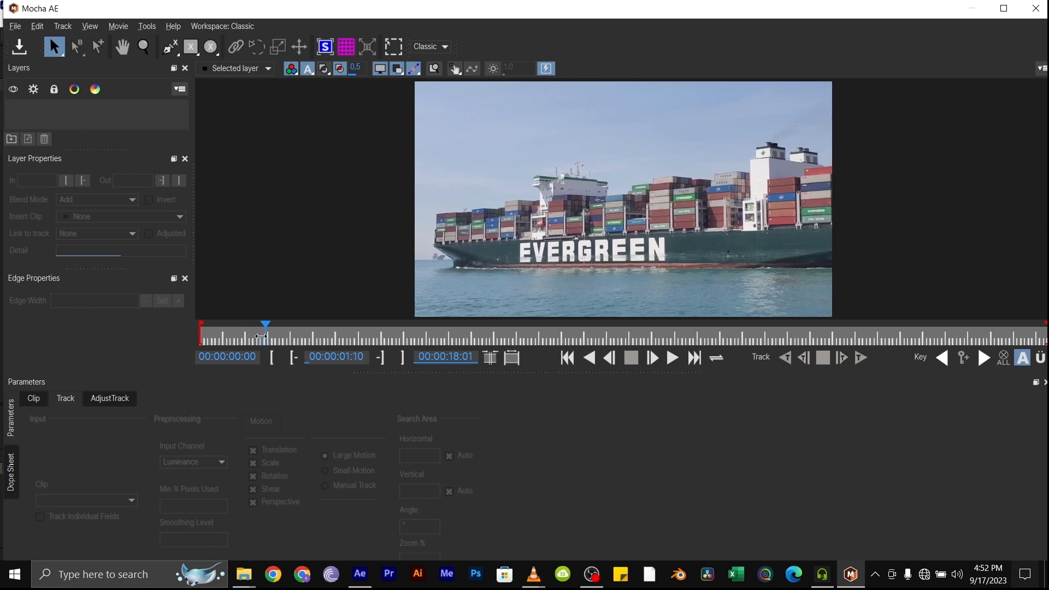
left_click_drag(266, 327, 258, 327)
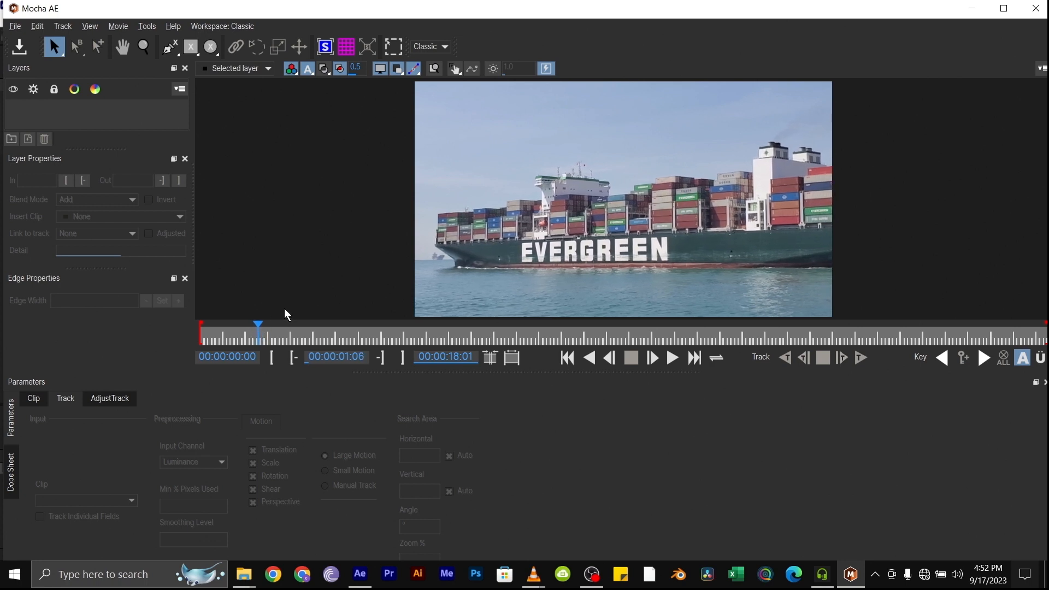
mouse_move(507, 245)
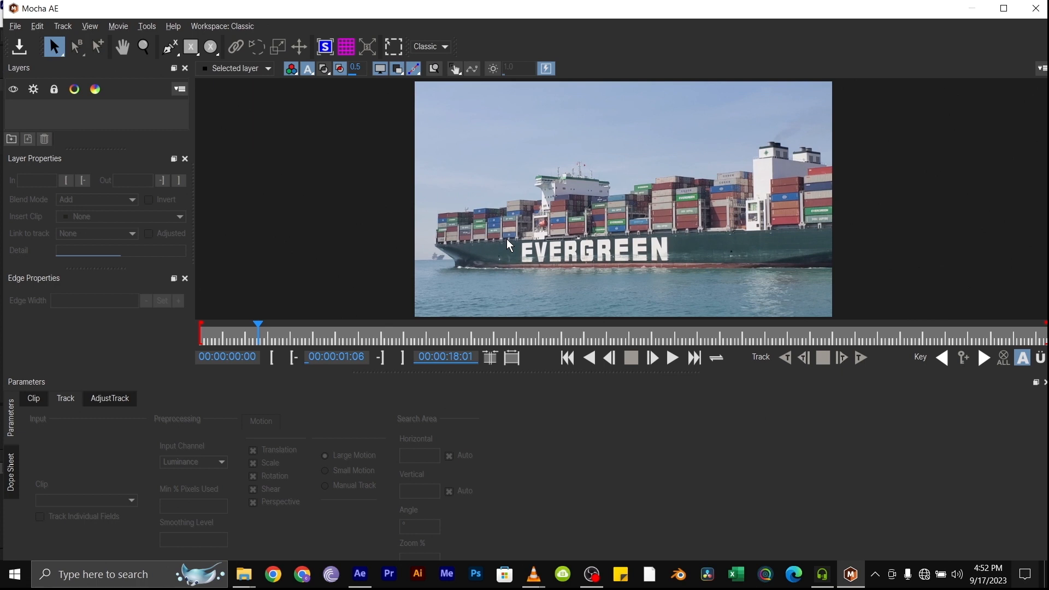
- Zoom and pan the viewer to enlarge the ship's hull for closer work
left_click(143, 47)
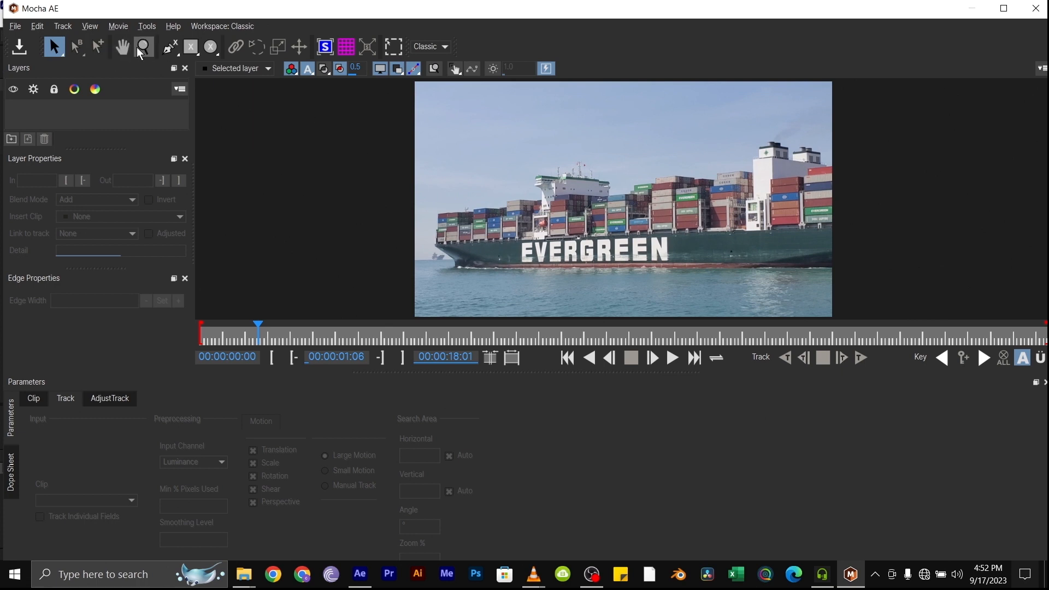
mouse_move(145, 47)
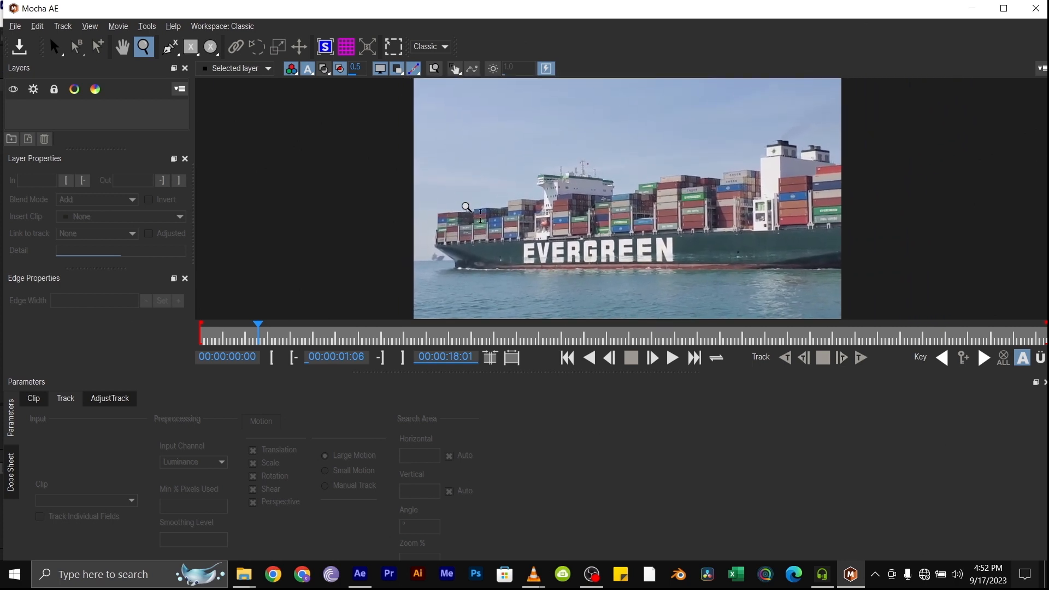
left_click(123, 46)
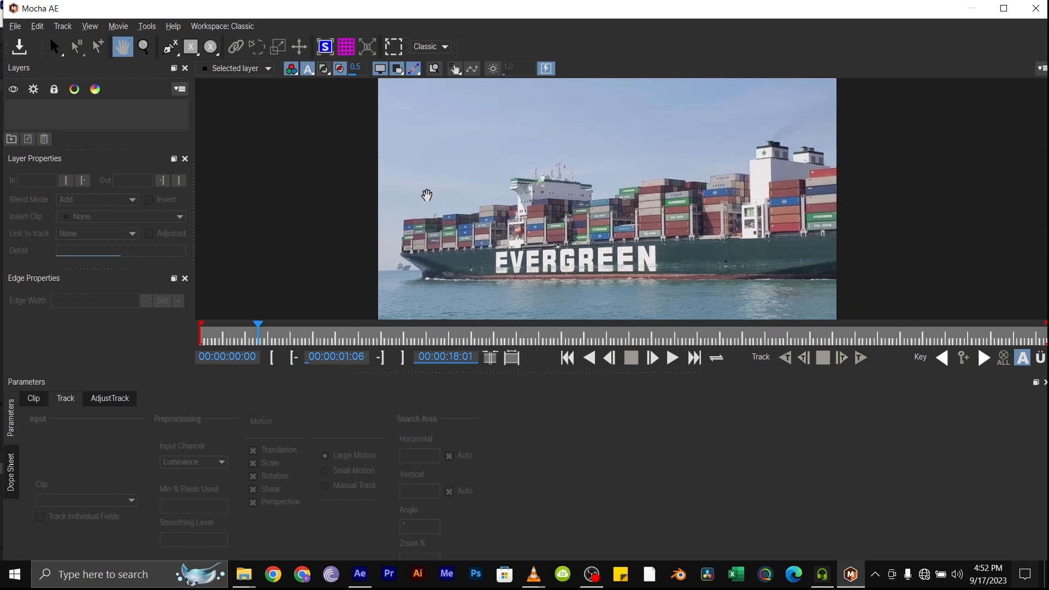
left_click(144, 47)
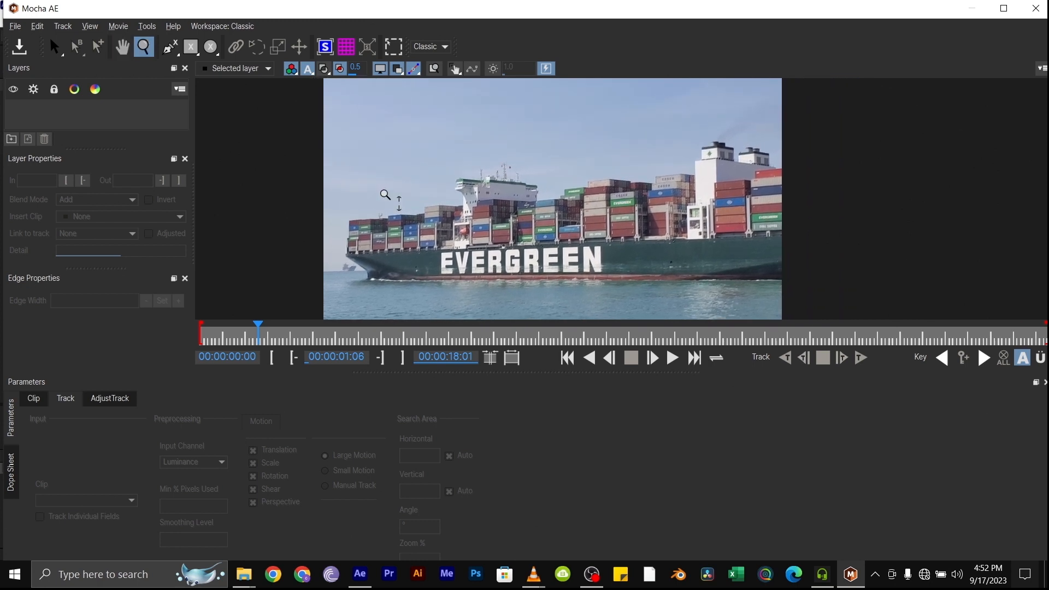
mouse_move(378, 188)
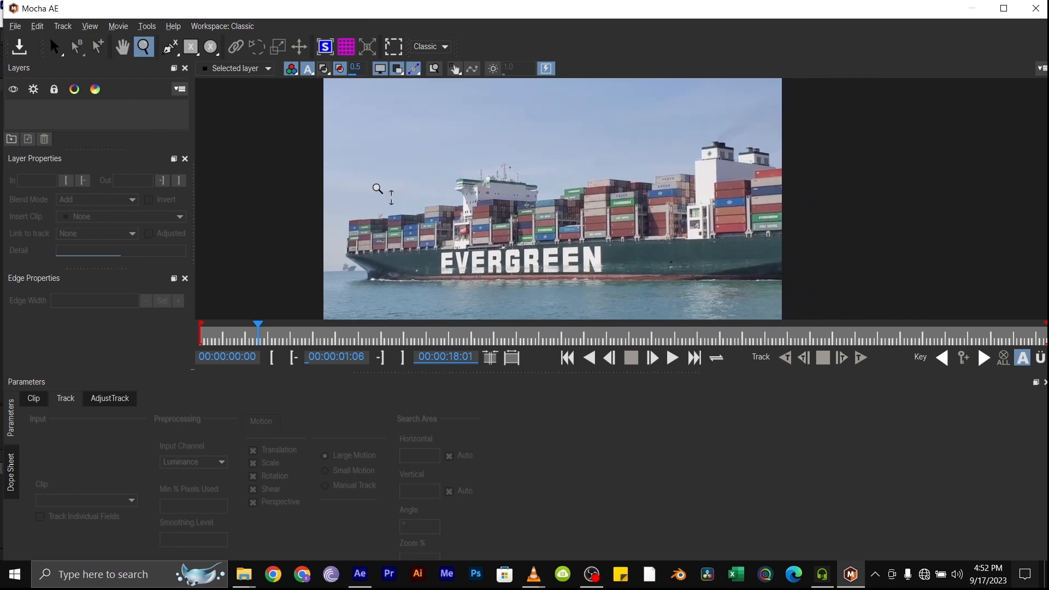
left_click(55, 47)
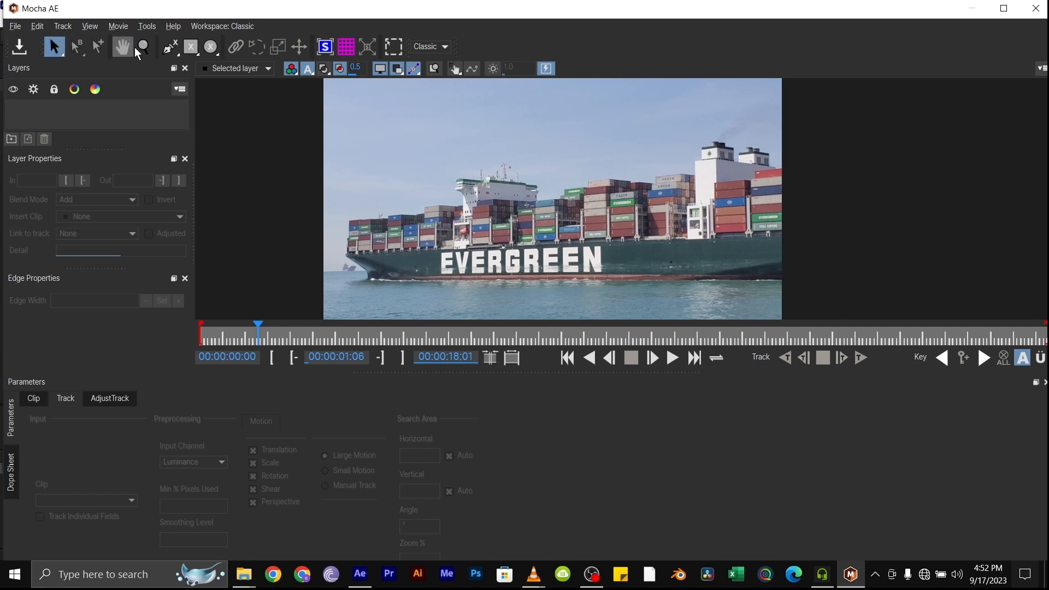
left_click(170, 46)
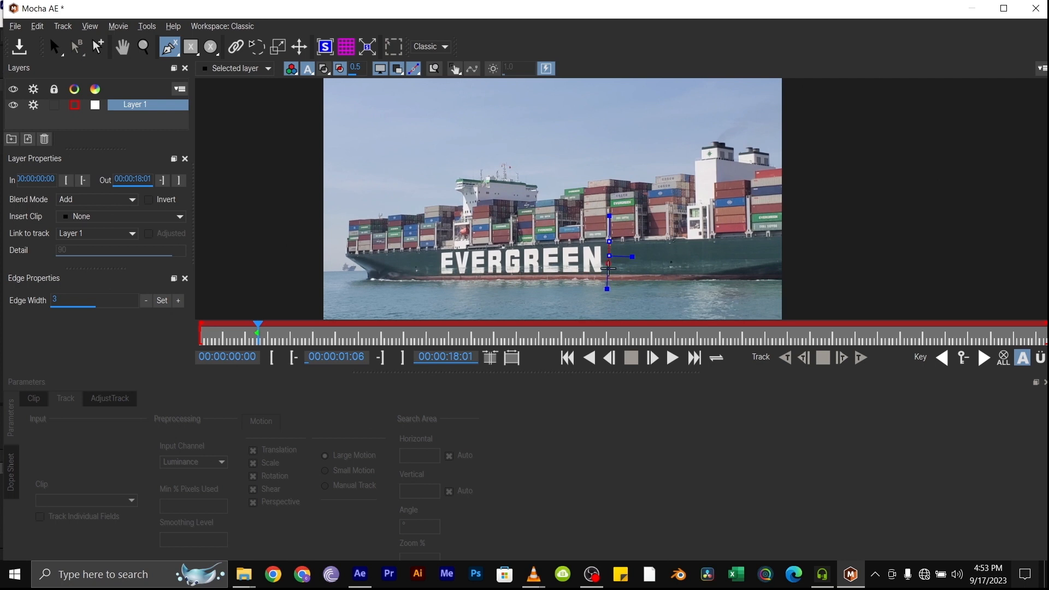
- Draw a closed X-spline shape around the green hull section right of EVERGREEN as Layer 1
left_click_drag(609, 256, 633, 281)
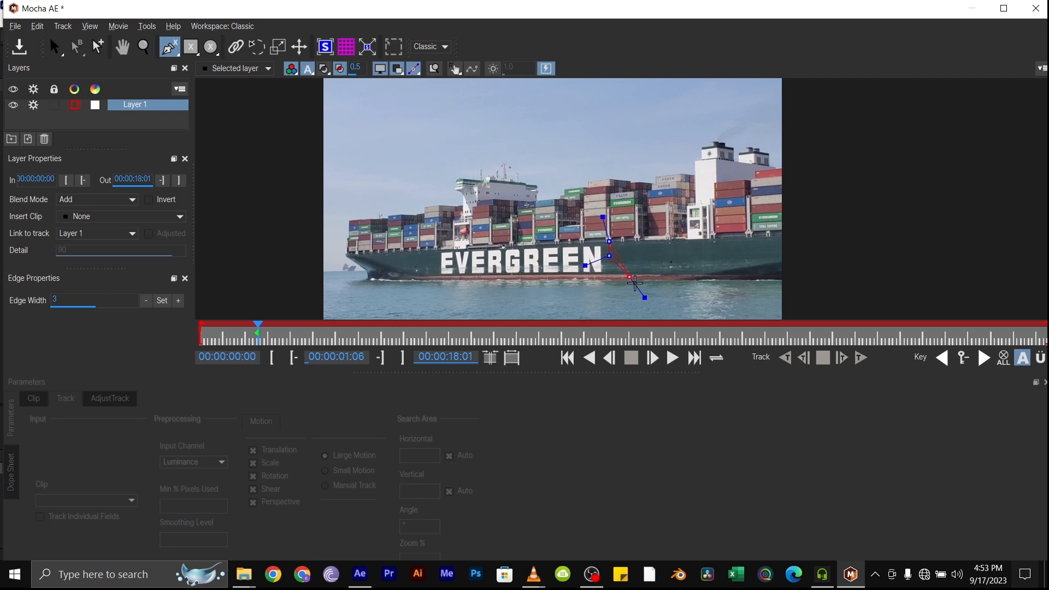
left_click_drag(633, 276, 596, 274)
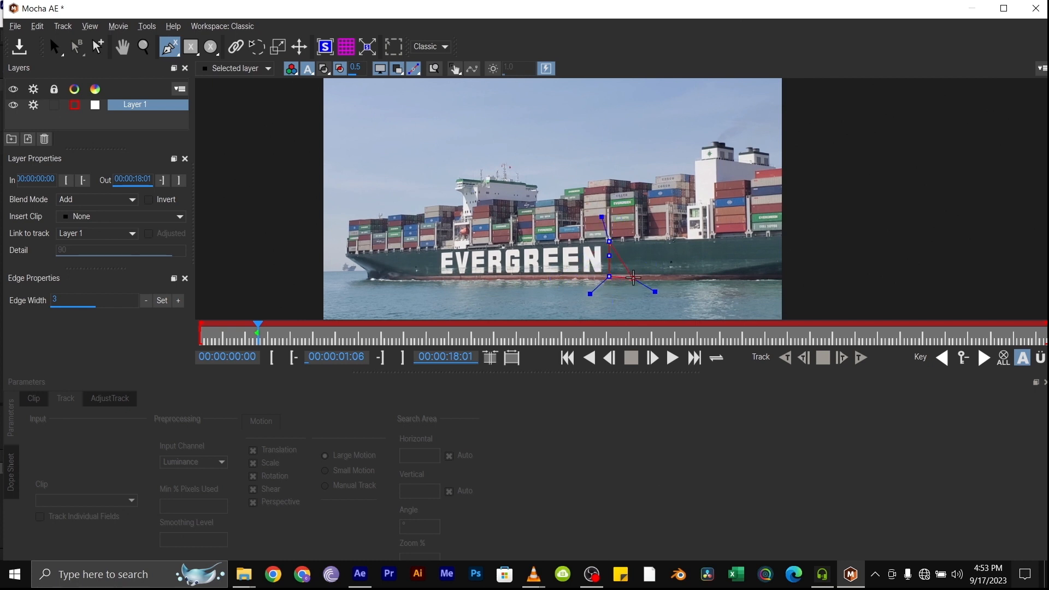
left_click_drag(634, 276, 657, 277)
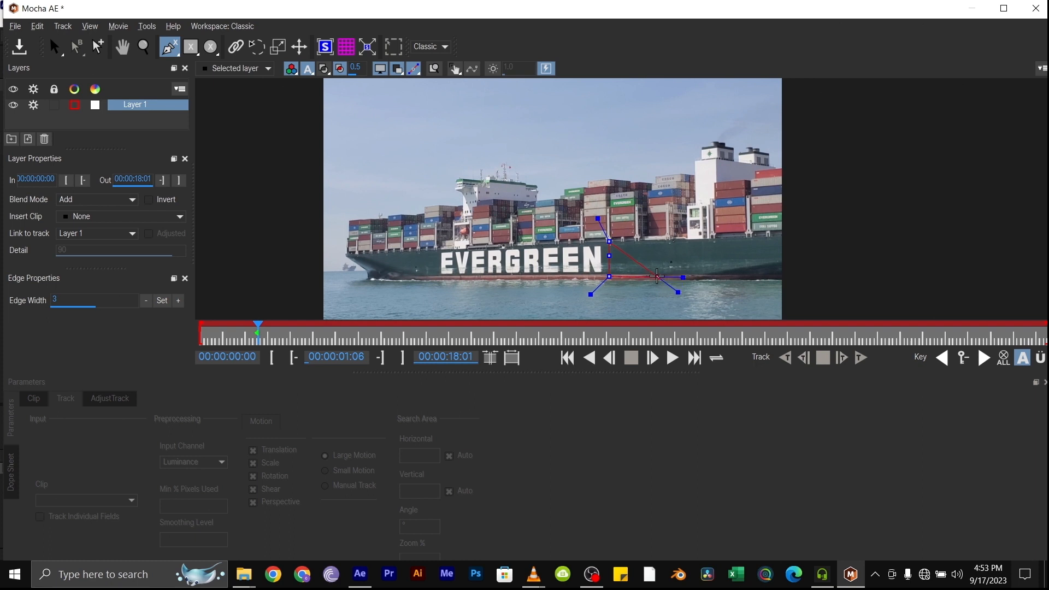
left_click_drag(678, 293, 762, 279)
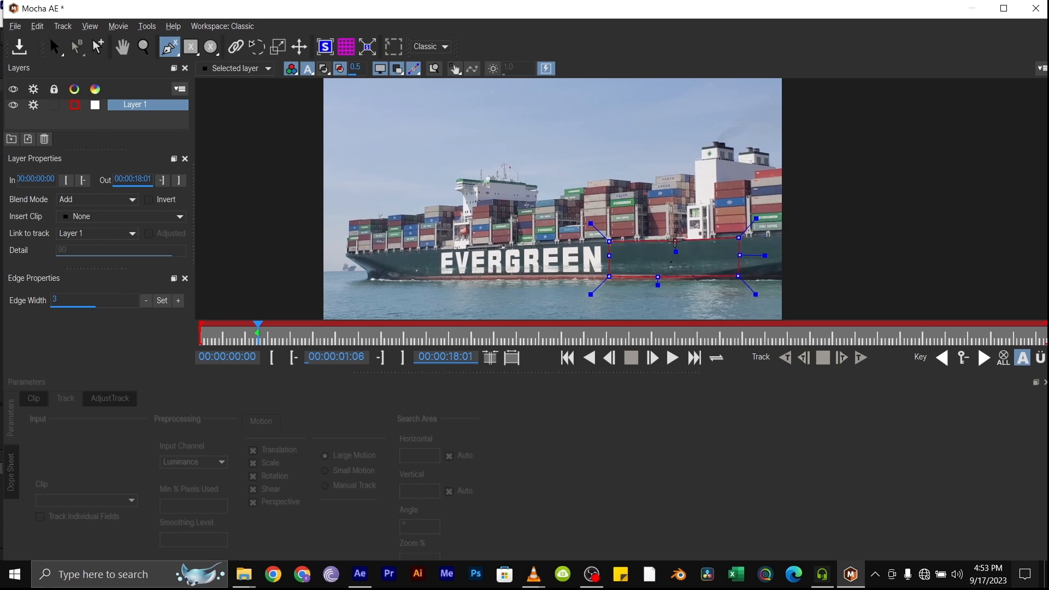
left_click_drag(675, 252, 667, 241)
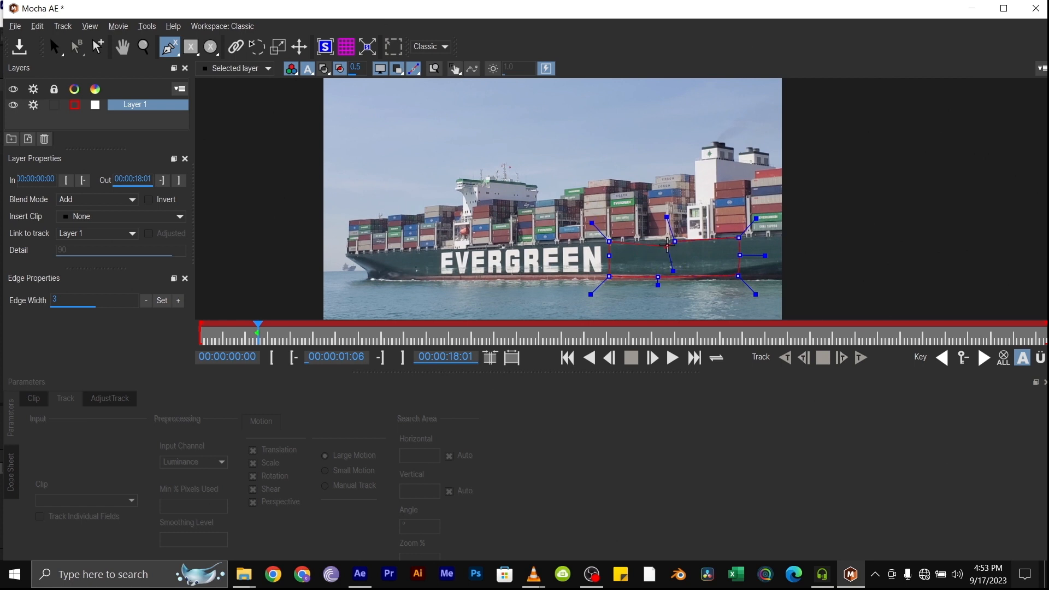
left_click(55, 47)
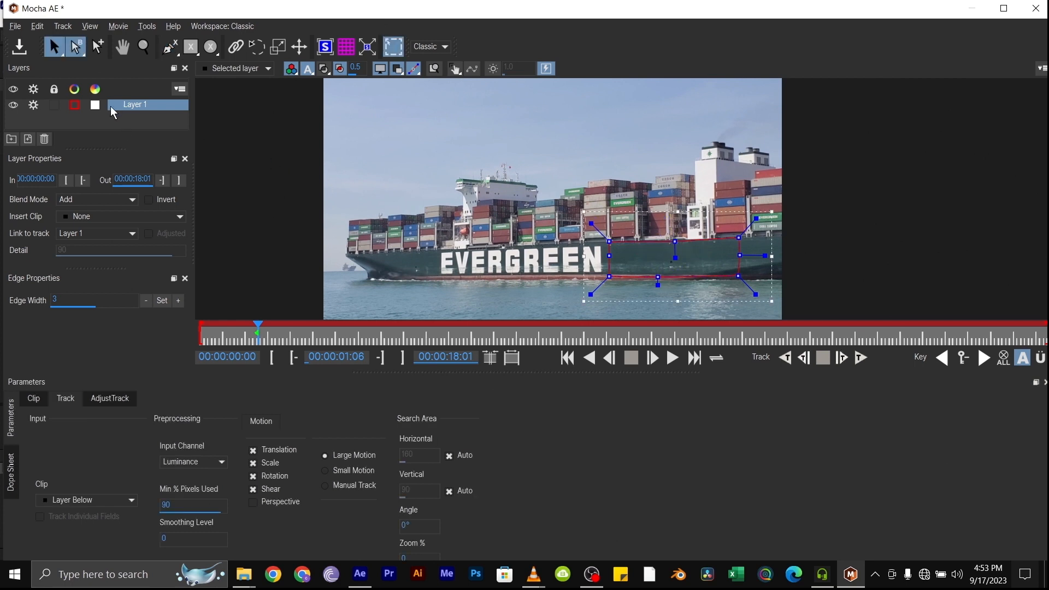
- Rename the tracking layer to 'ship' and enable Perspective in its tracked motion types
double_click(136, 105)
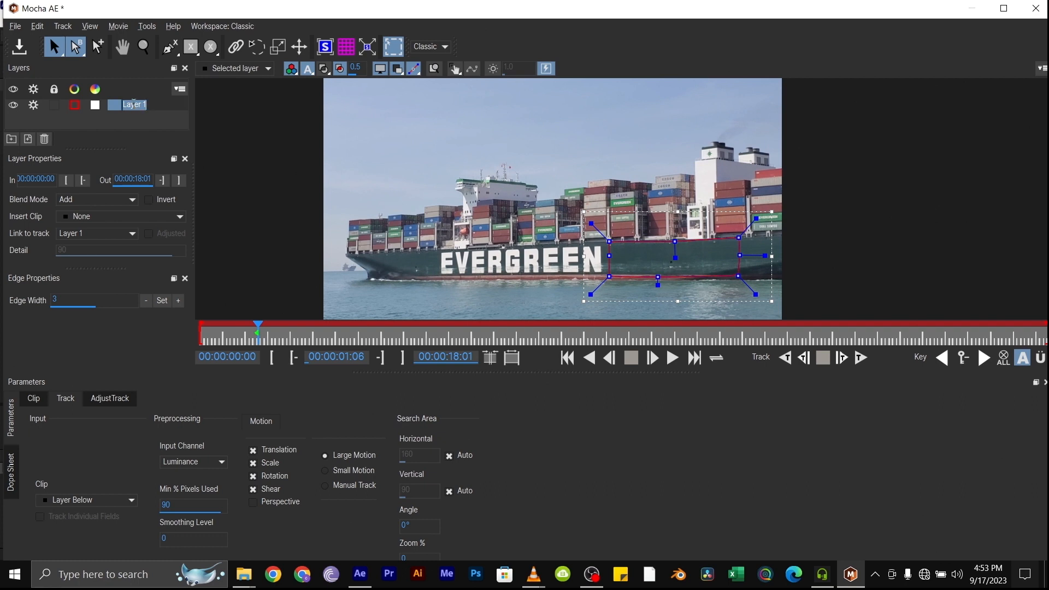
type("ship")
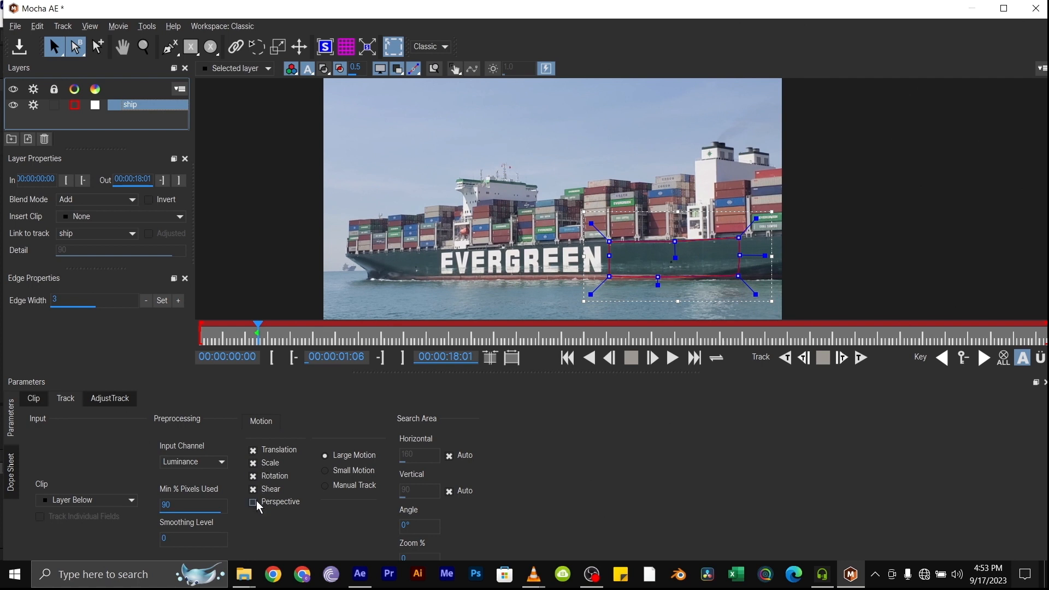
left_click(253, 502)
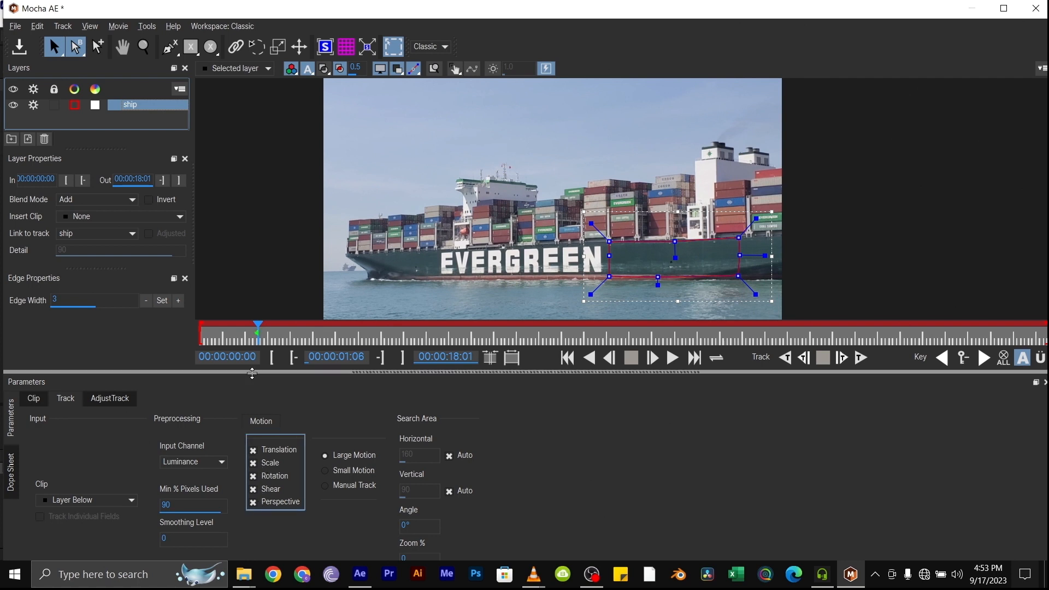
mouse_move(258, 331)
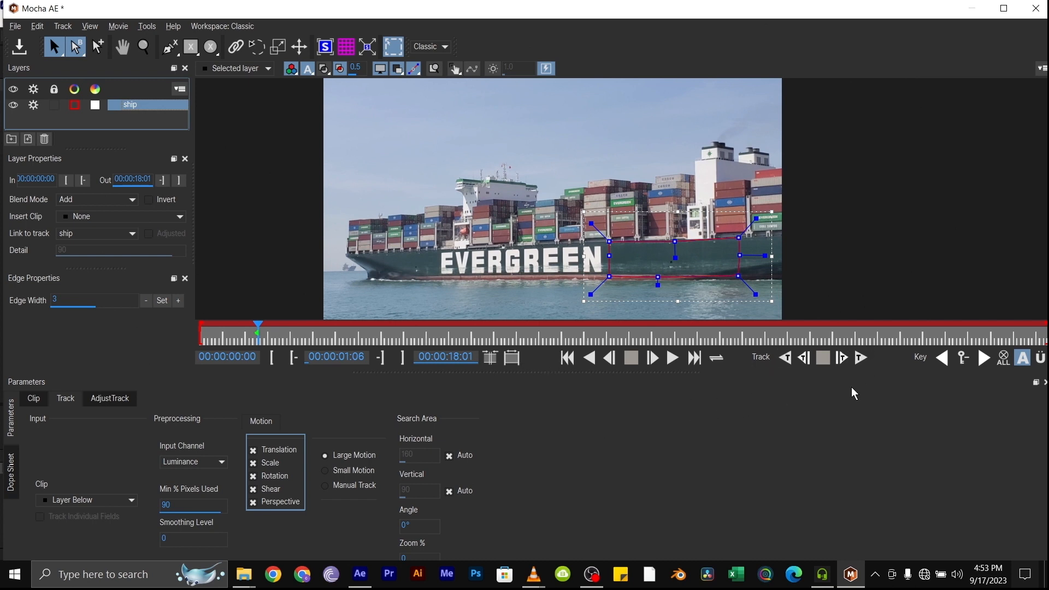
mouse_move(692, 338)
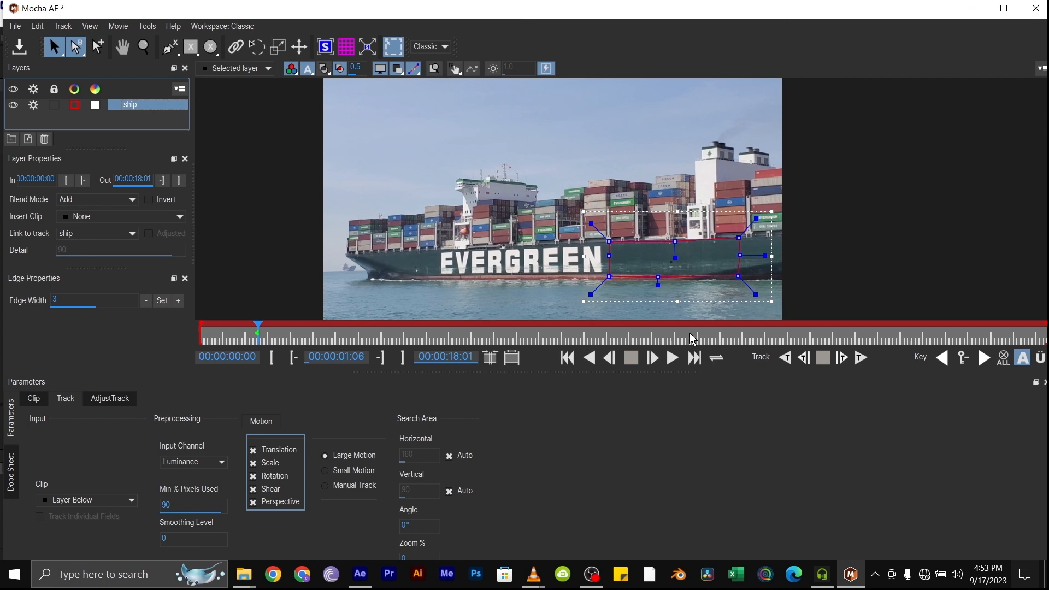
mouse_move(555, 361)
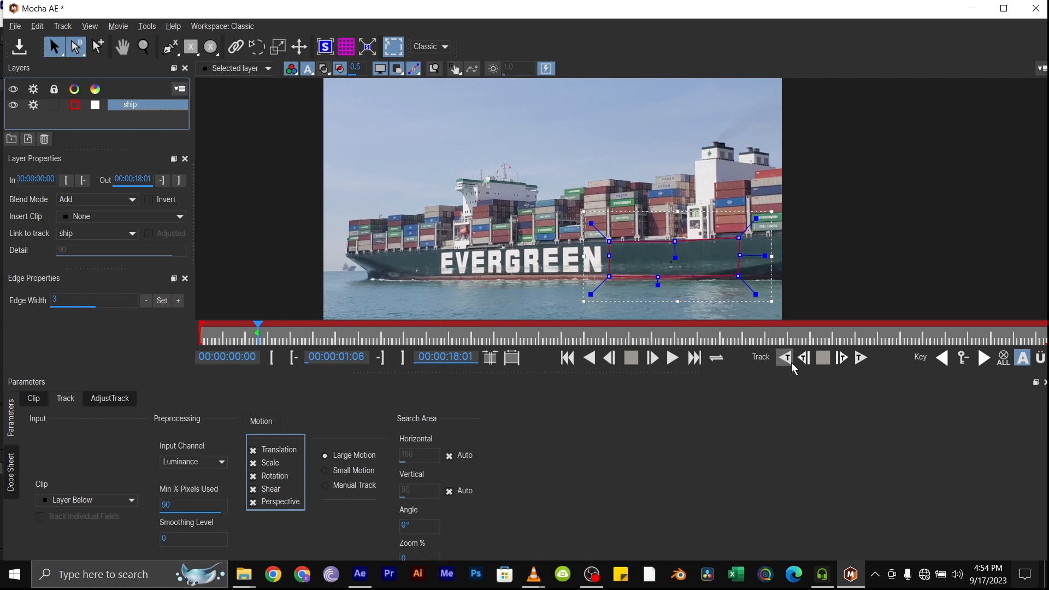
- Track the hull shape backward to frame 0, then forward through the whole clip
left_click(785, 357)
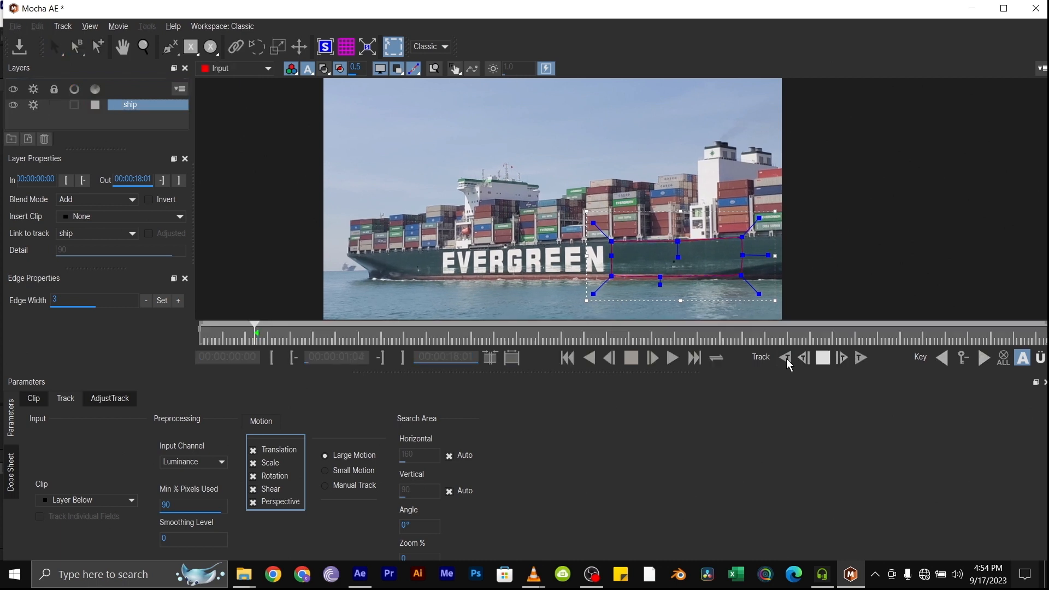
left_click(841, 357)
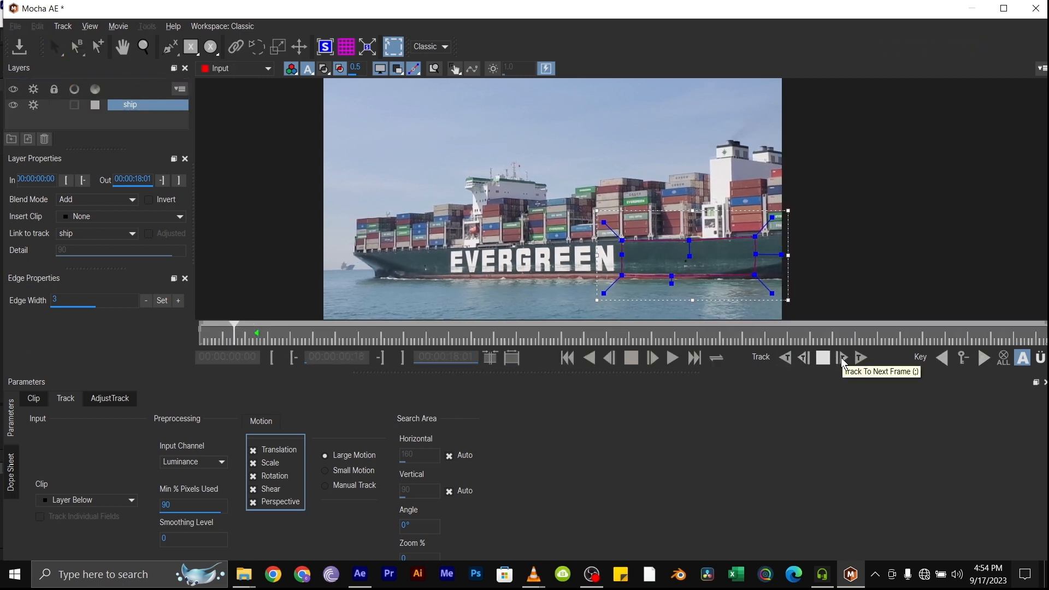
left_click(841, 357)
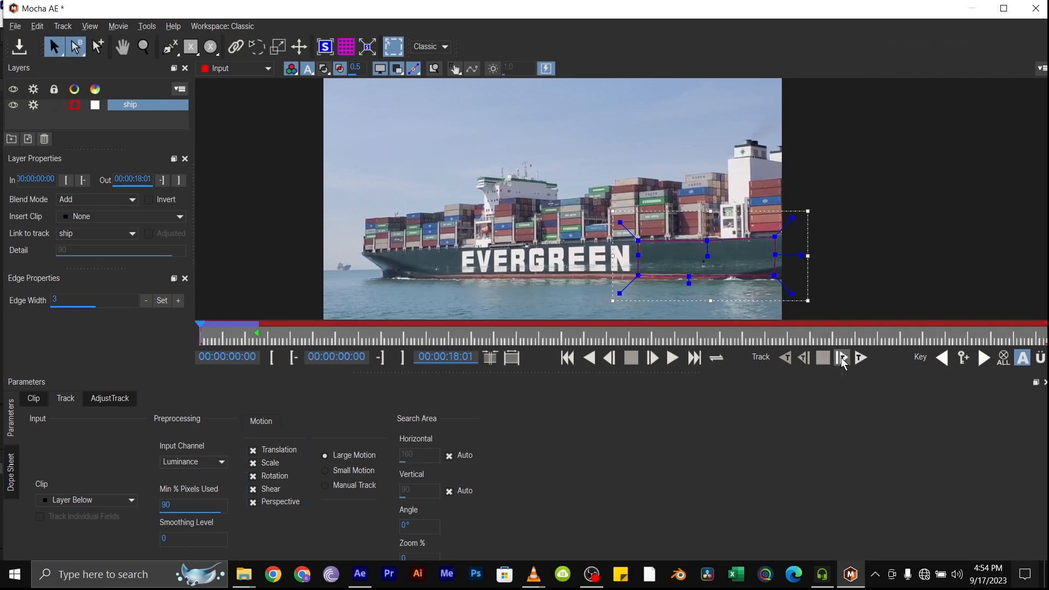
left_click(842, 358)
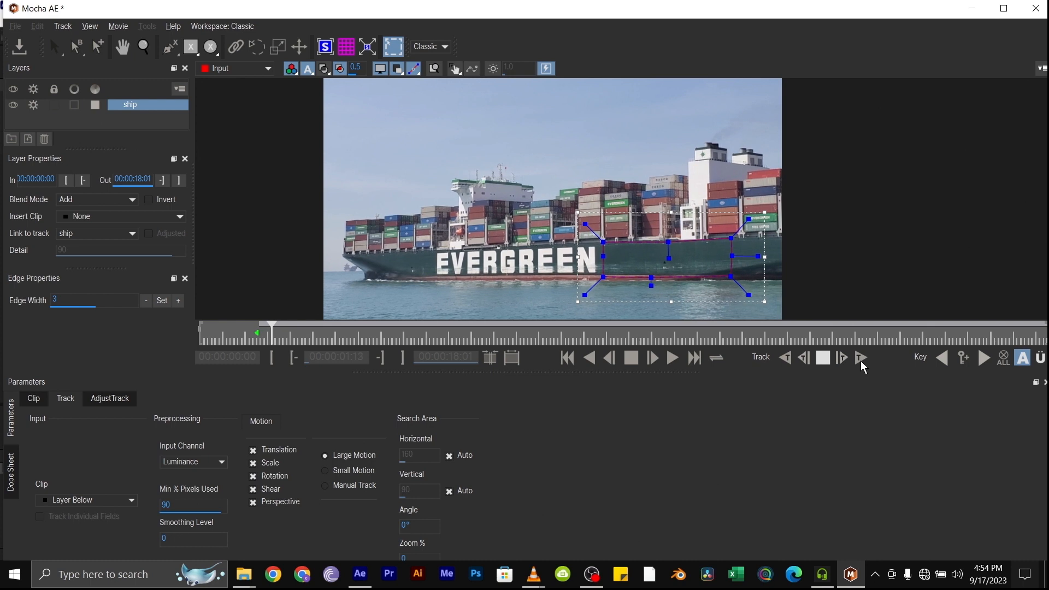
left_click(861, 357)
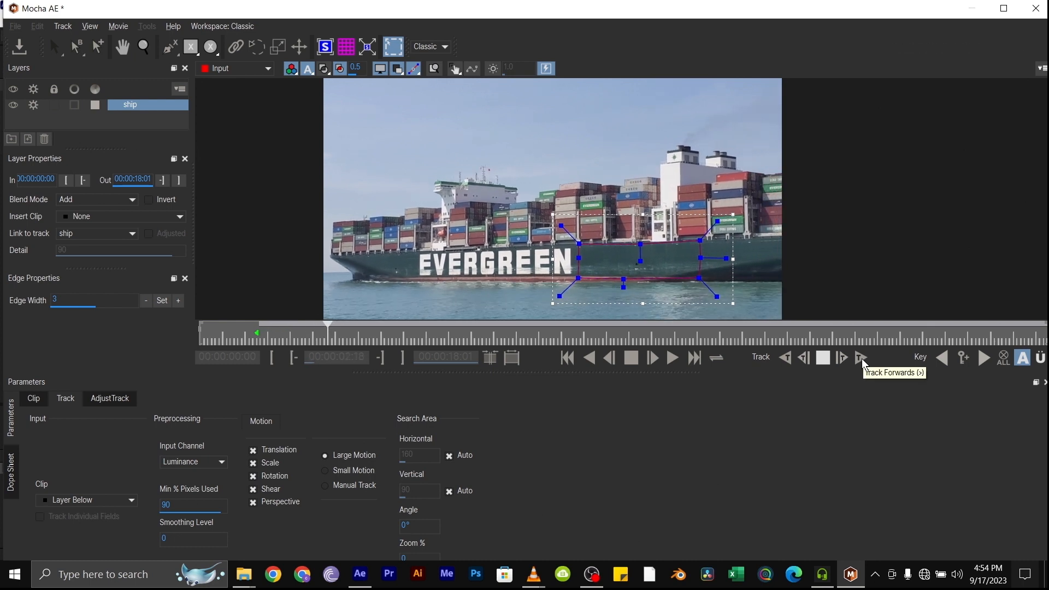
left_click(861, 357)
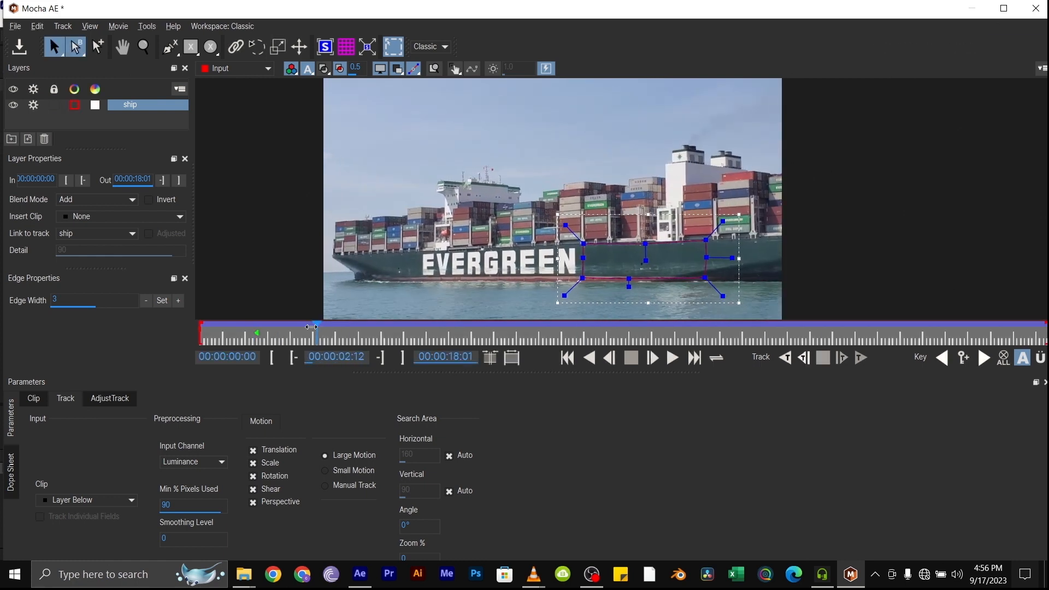
left_click(861, 357)
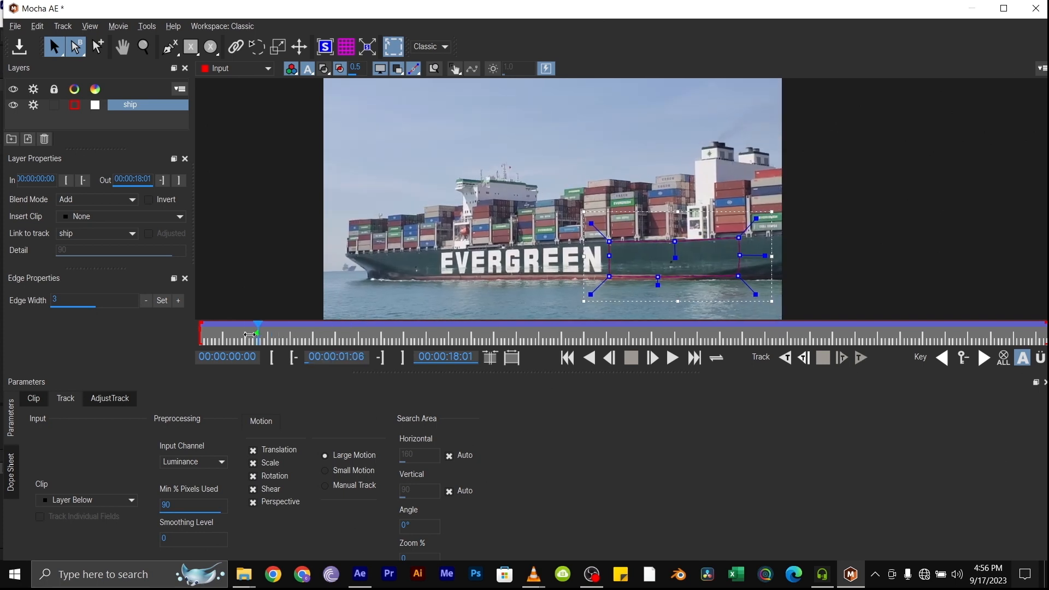
left_click_drag(258, 332, 589, 332)
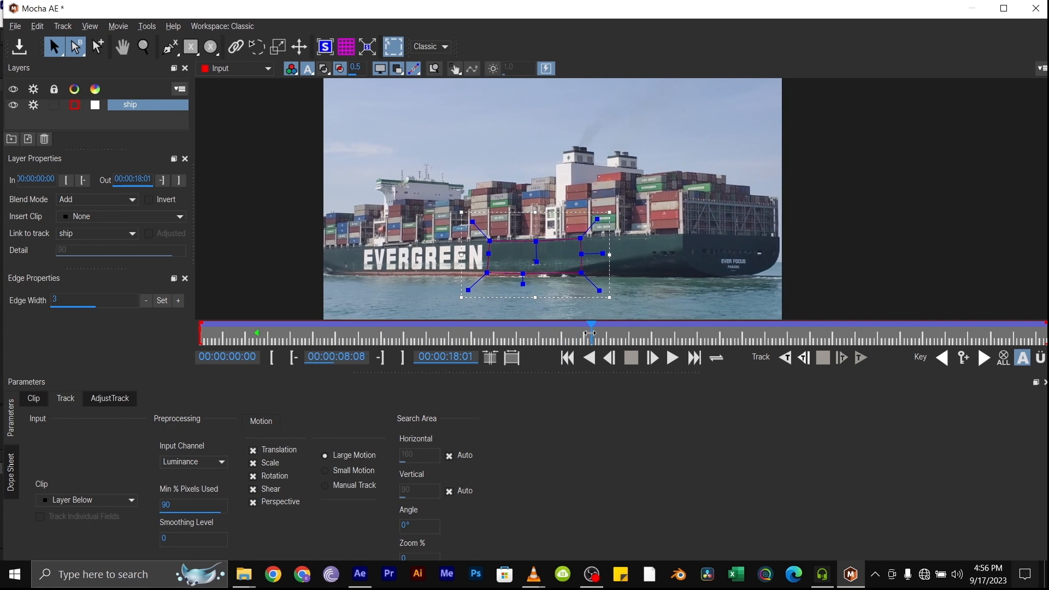
left_click_drag(591, 332, 816, 332)
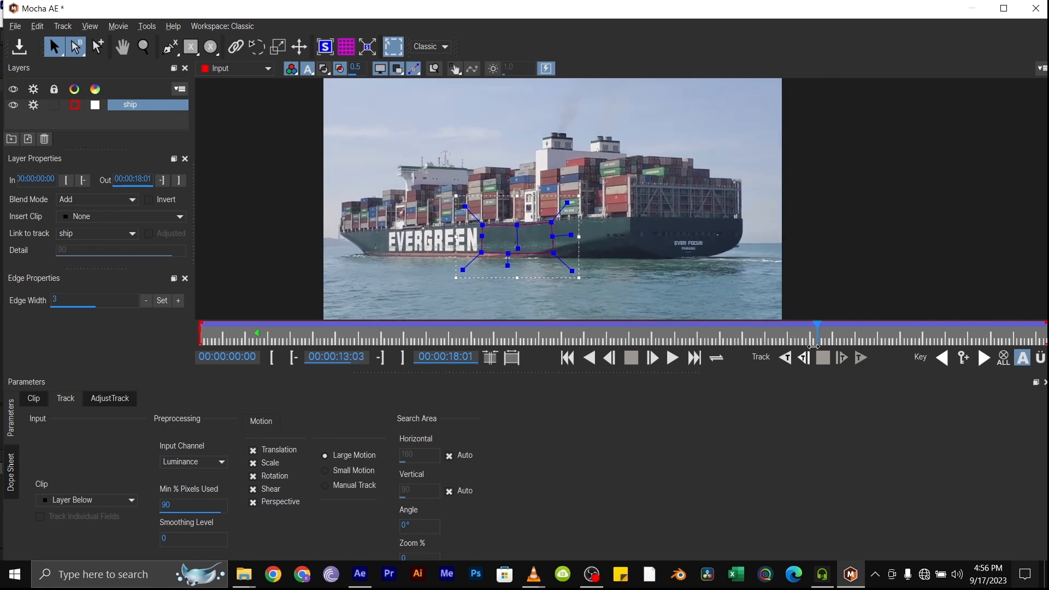
left_click_drag(816, 326, 323, 327)
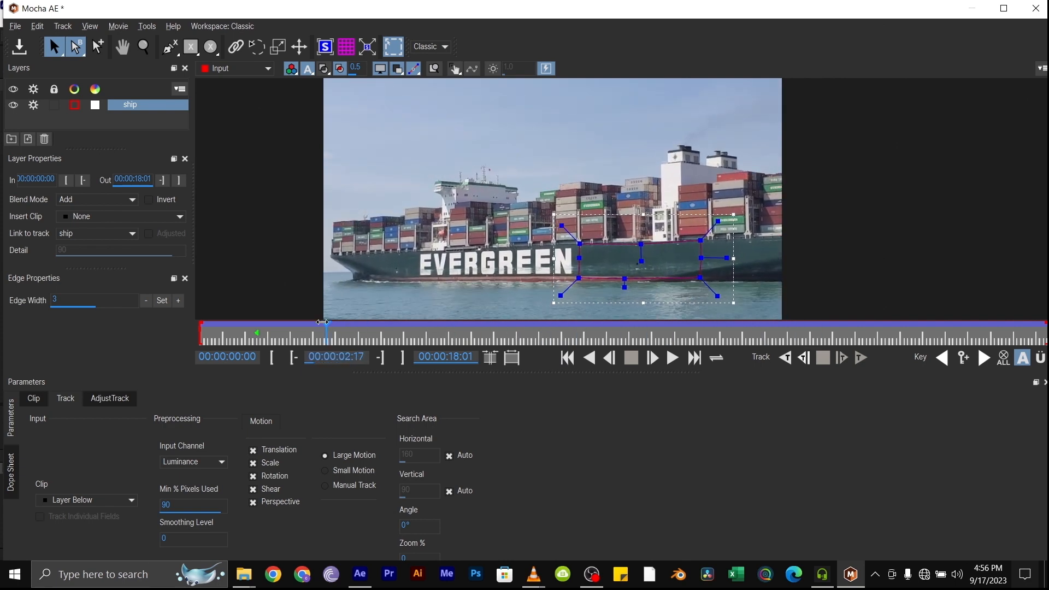
left_click_drag(323, 327, 256, 332)
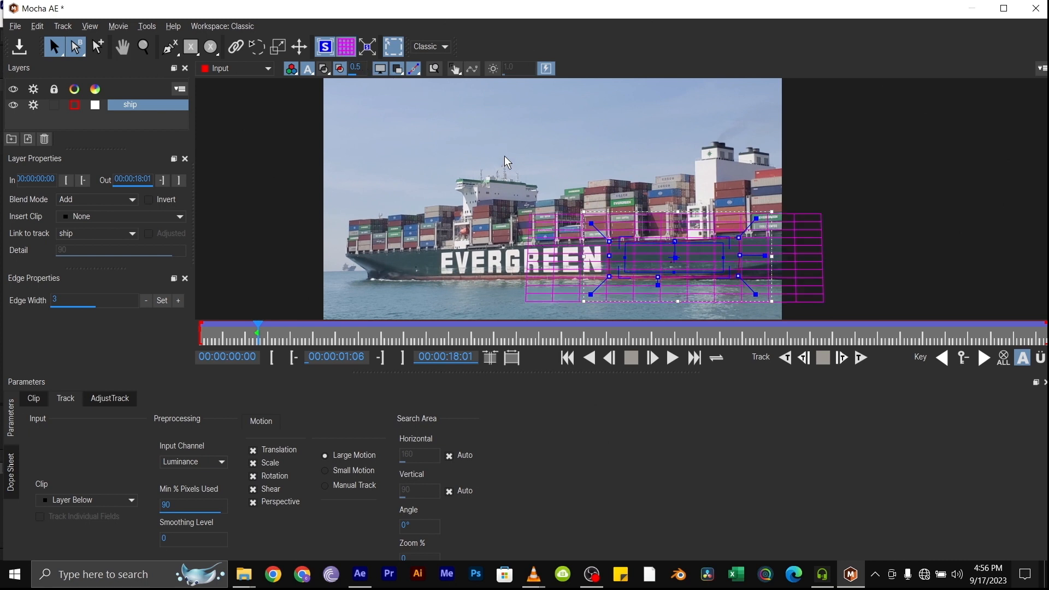
mouse_move(483, 135)
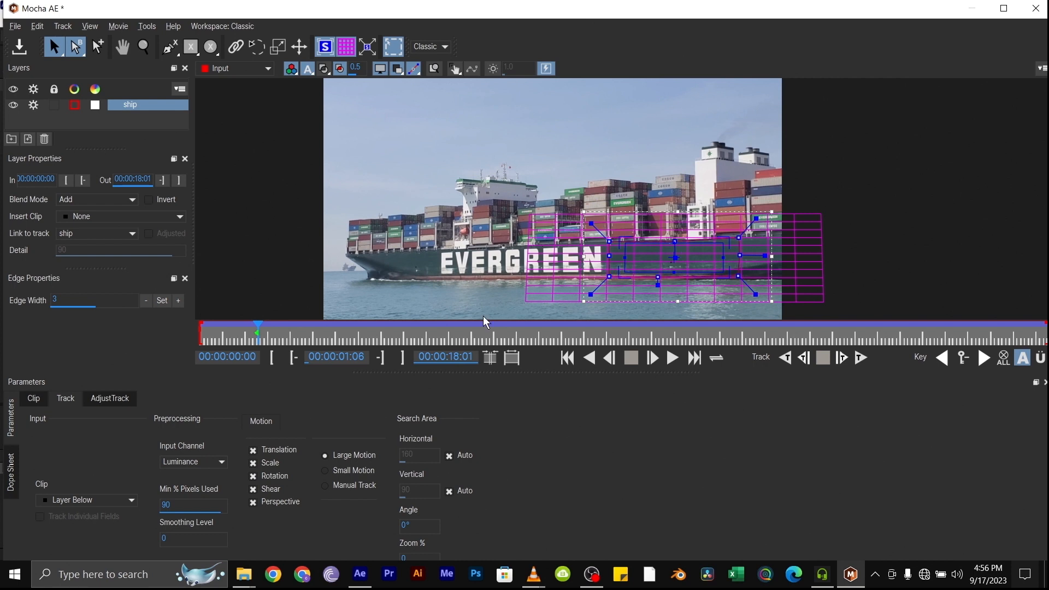
- Scrub through the clip to verify the surface grid stays on the hull
left_click_drag(258, 326, 401, 325)
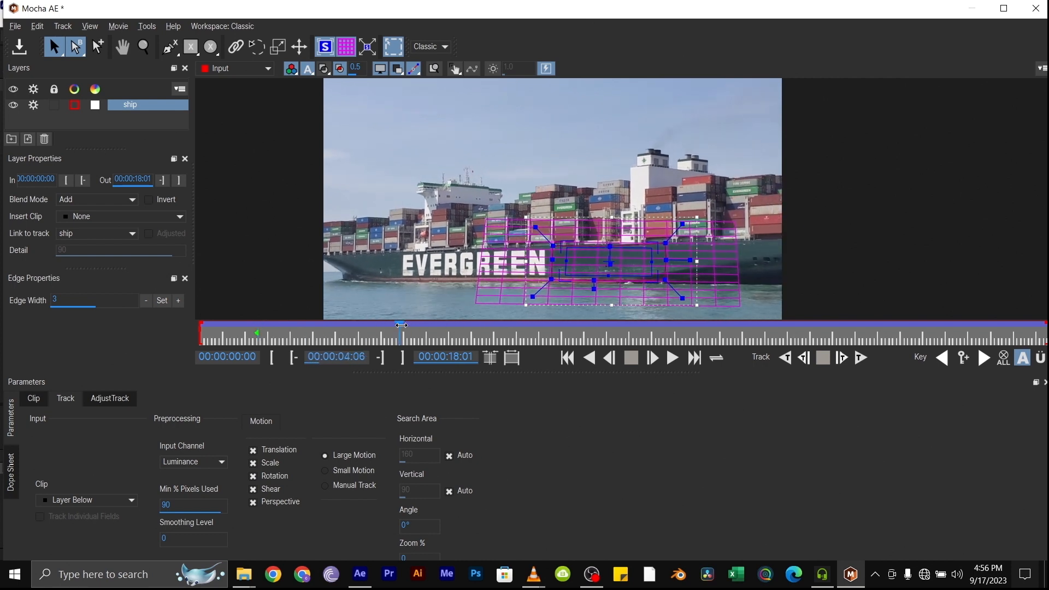
left_click_drag(401, 326, 538, 325)
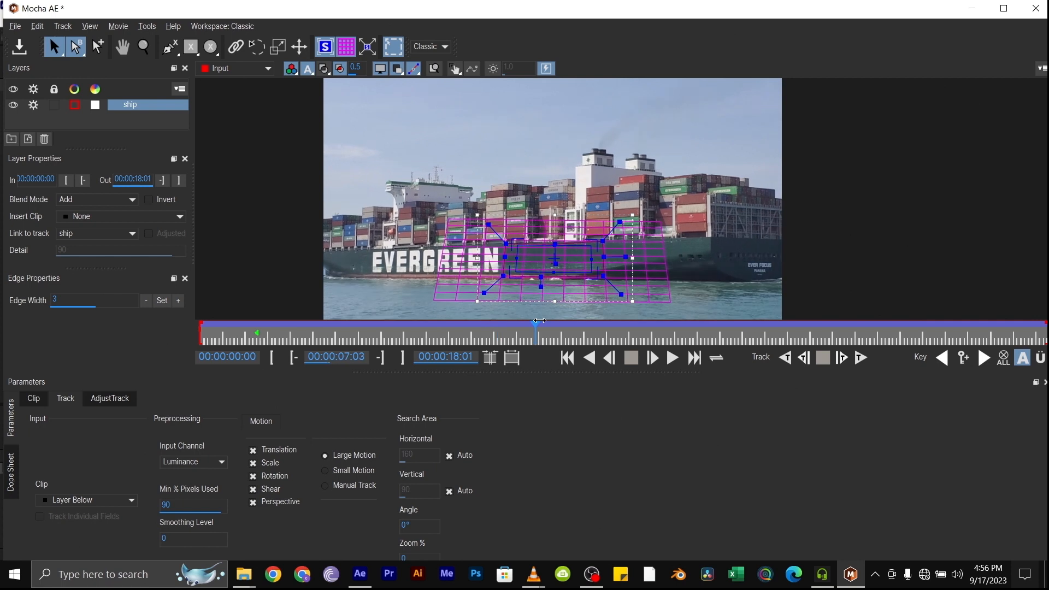
left_click_drag(536, 327, 670, 327)
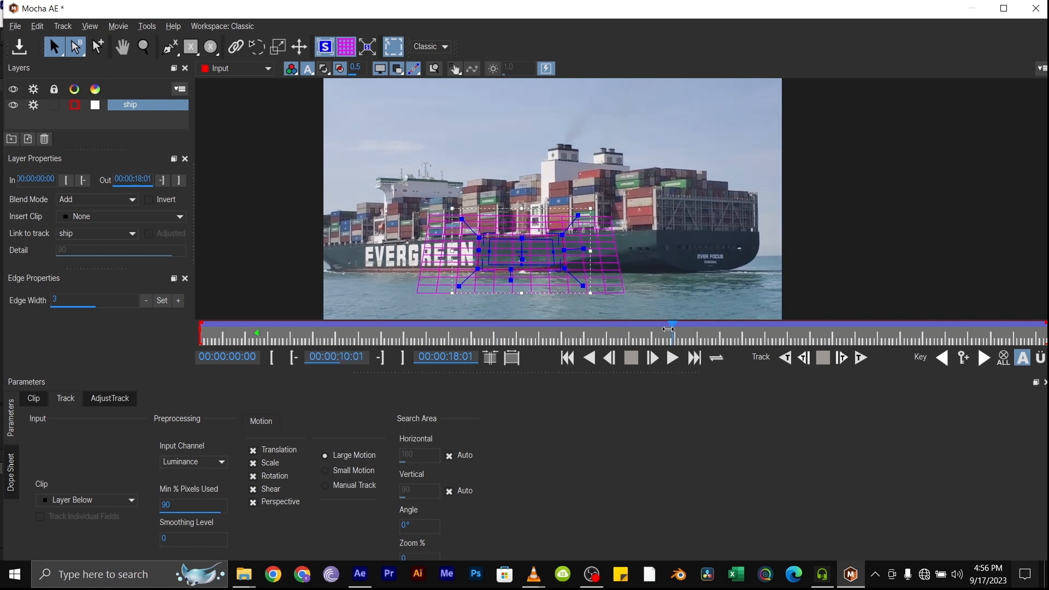
left_click_drag(671, 328, 763, 332)
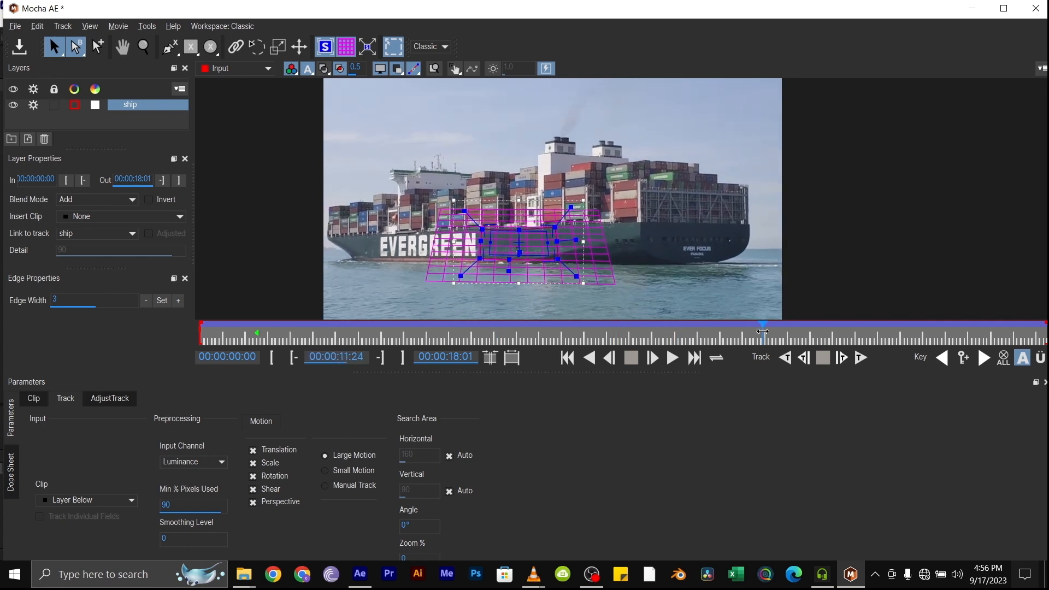
left_click_drag(763, 327, 666, 326)
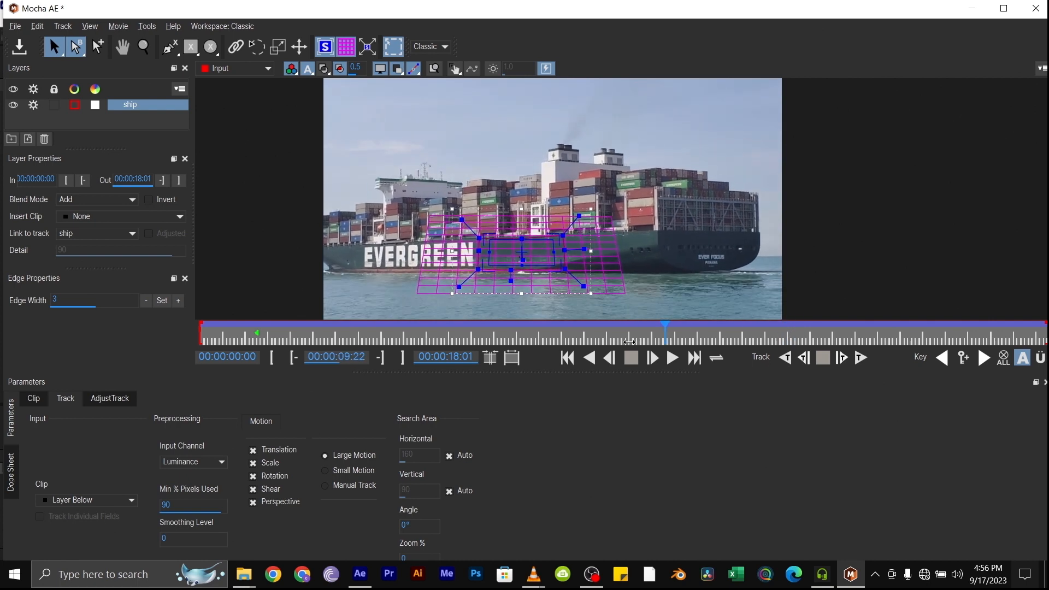
left_click_drag(665, 325, 439, 326)
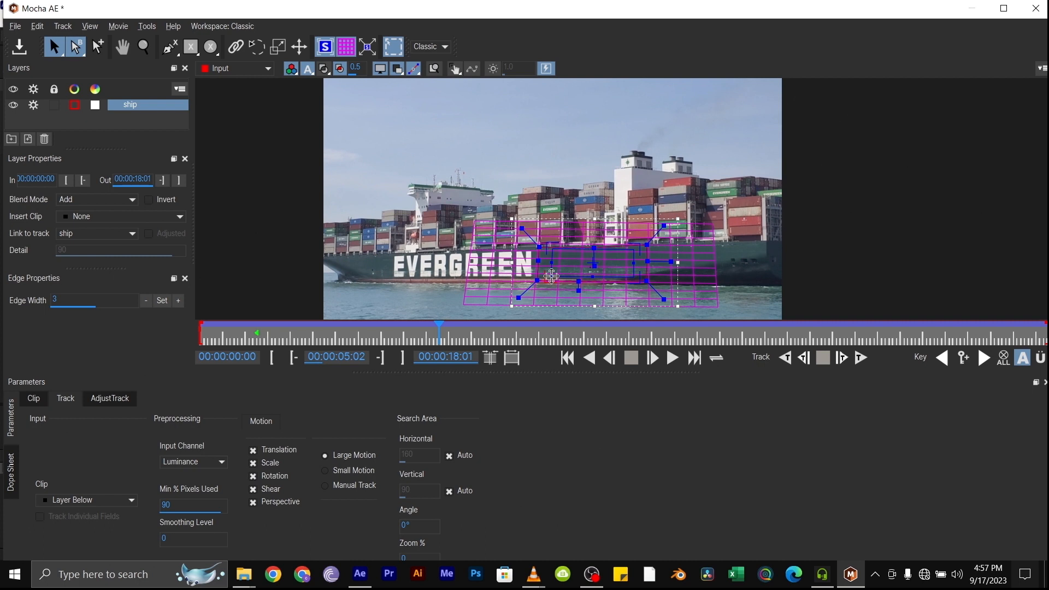
- Reposition the surface grid over the hull and recheck it through to the clip's end
left_click_drag(550, 274, 555, 273)
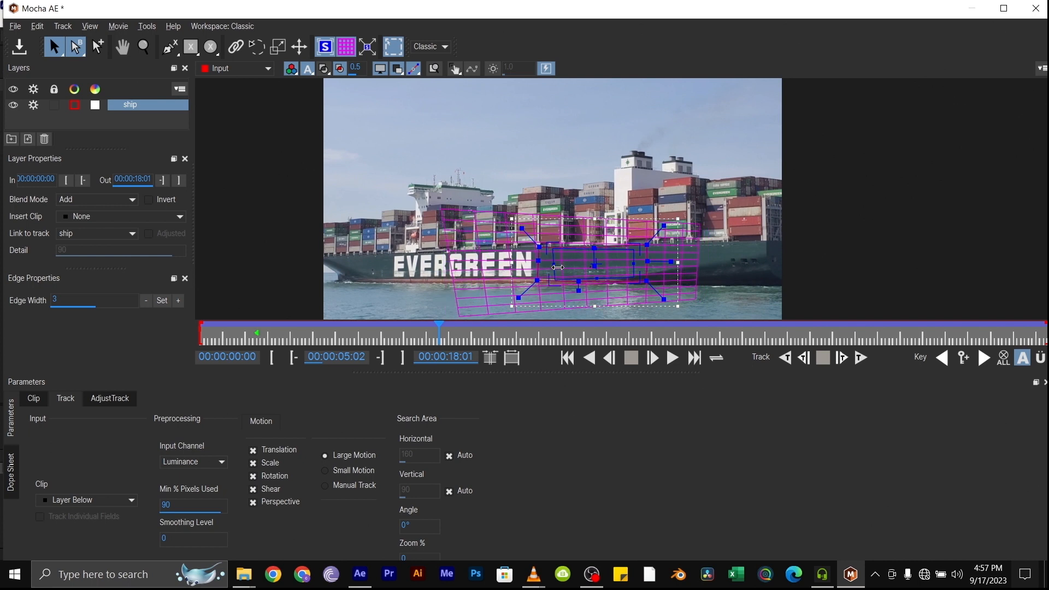
left_click_drag(557, 267, 557, 252)
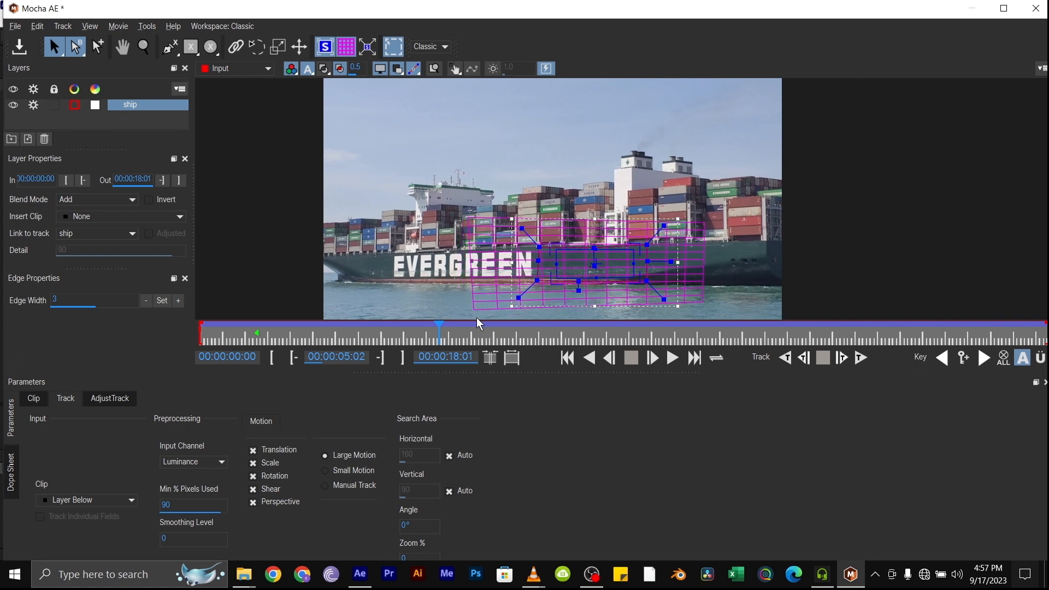
left_click_drag(440, 325, 565, 325)
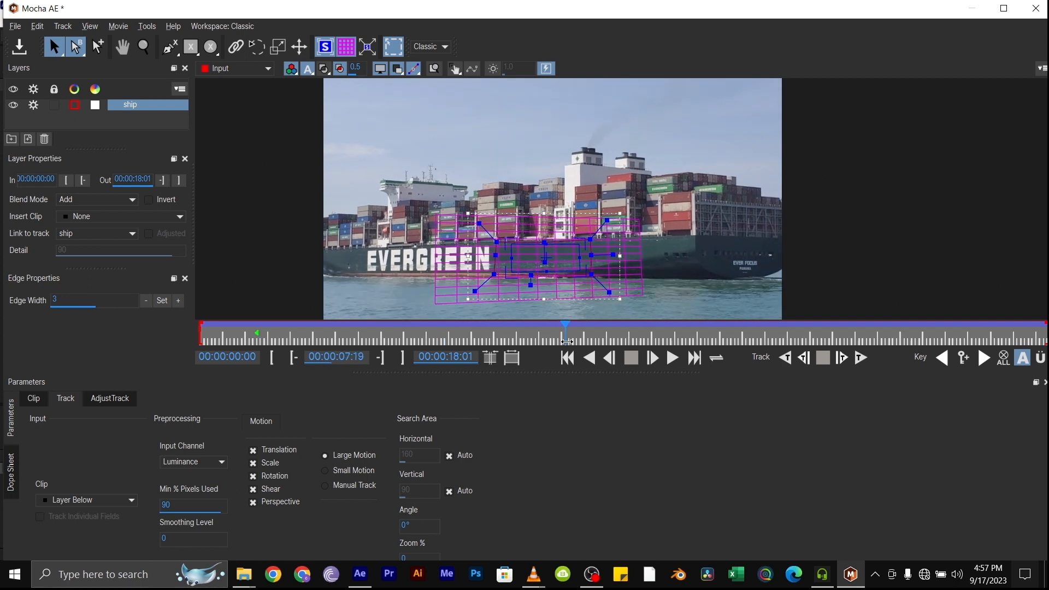
left_click_drag(565, 325, 747, 326)
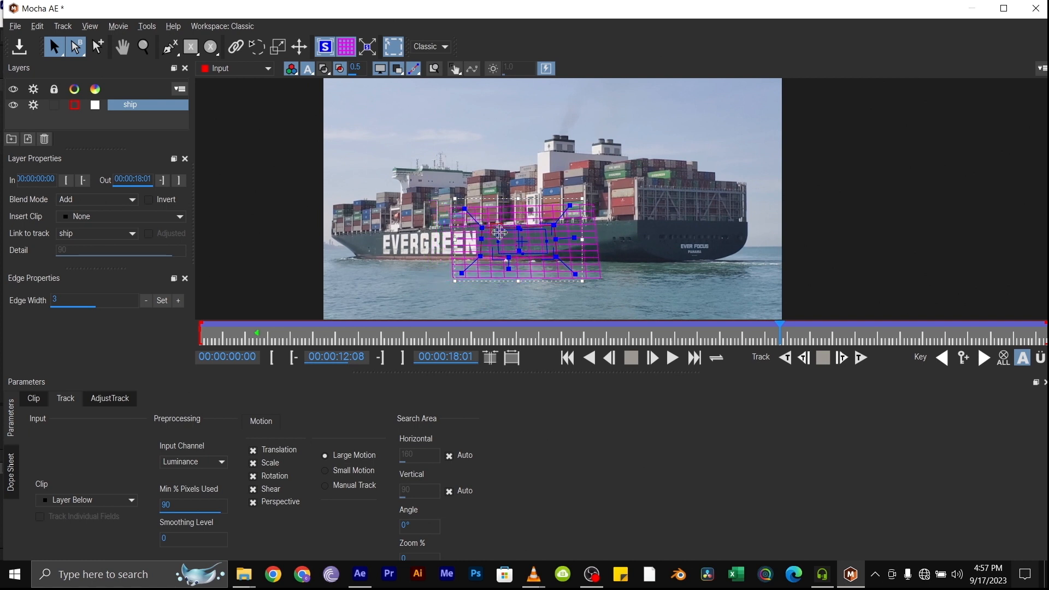
left_click_drag(780, 332, 562, 332)
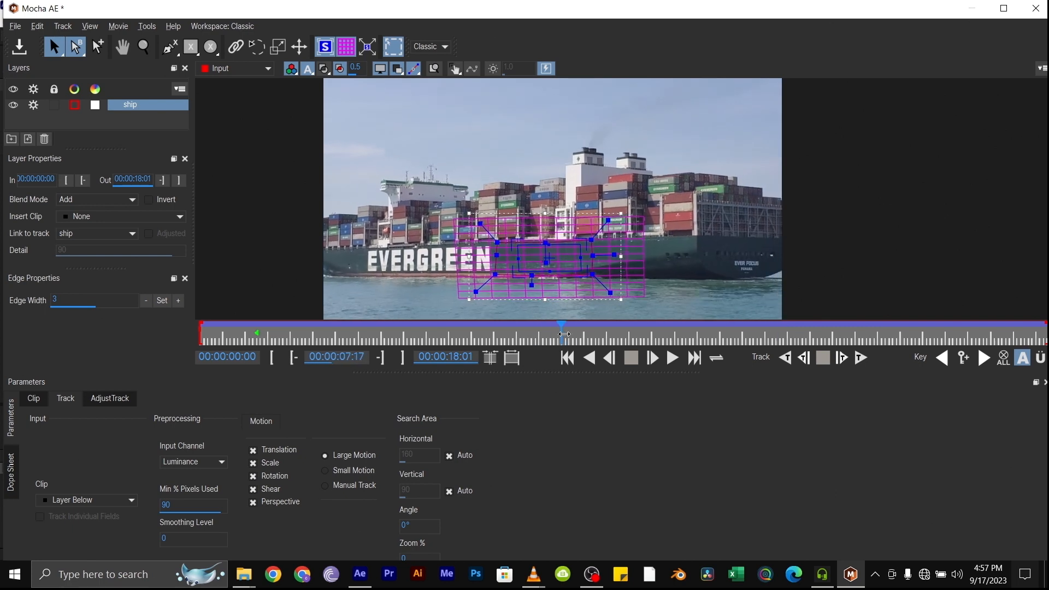
left_click_drag(561, 327, 822, 328)
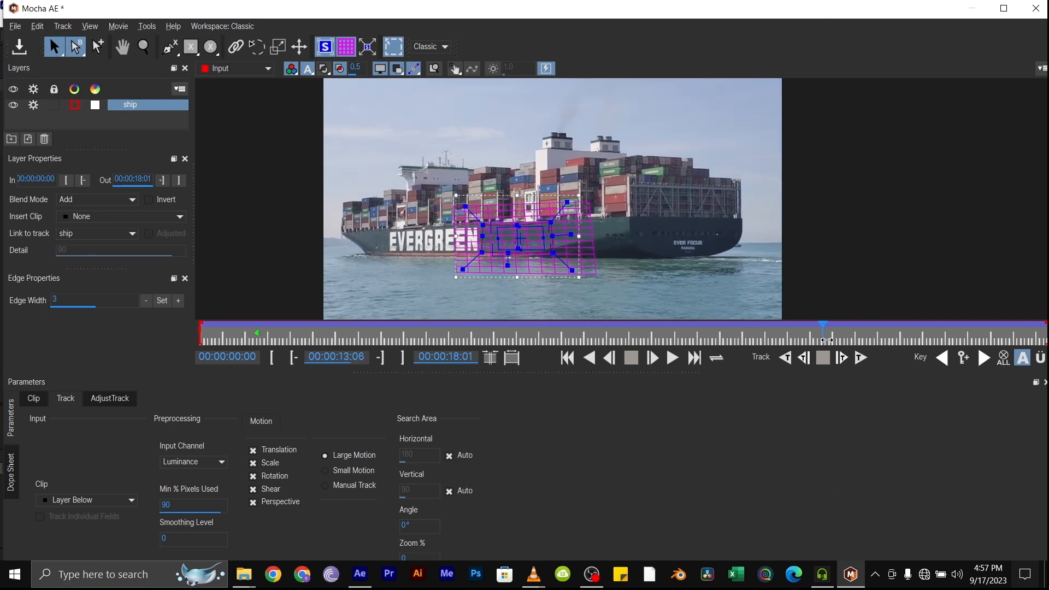
left_click_drag(822, 327, 881, 326)
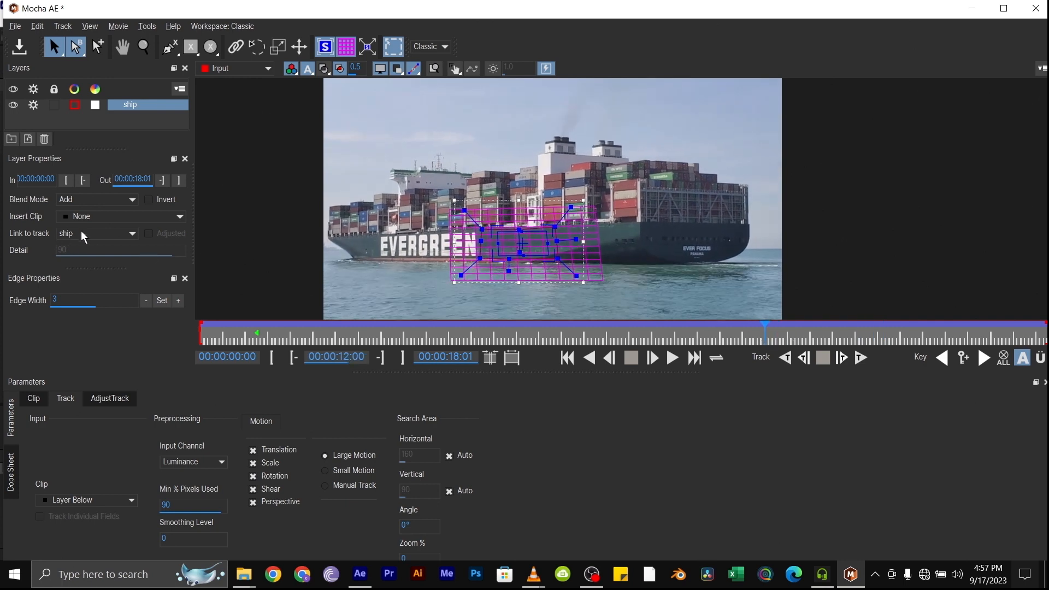
- Set Insert Clip to Logo and scrub the timeline to confirm the logo rides the hull throughout
left_click(96, 232)
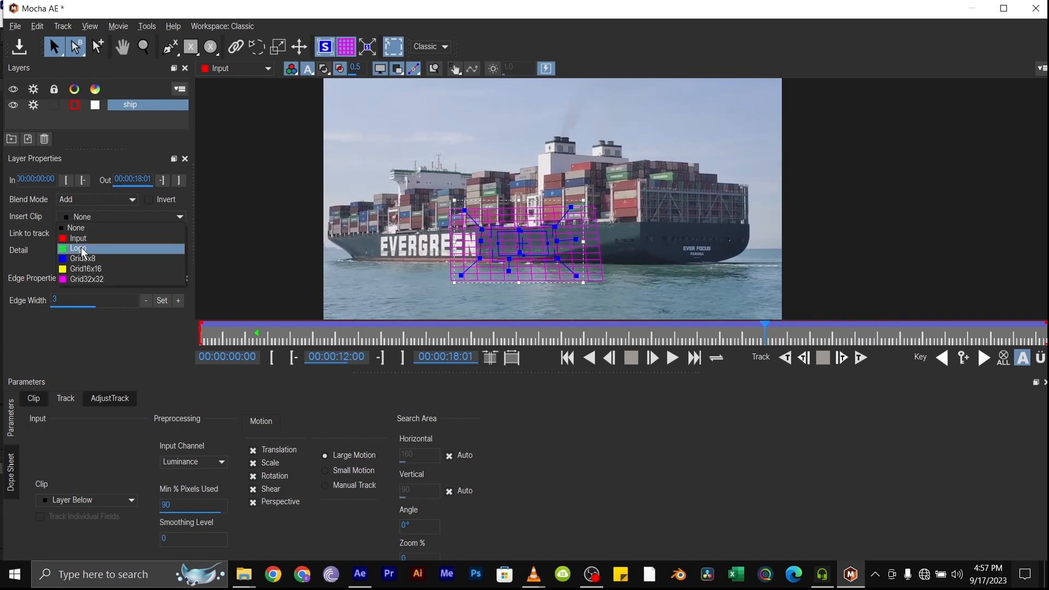
left_click(79, 248)
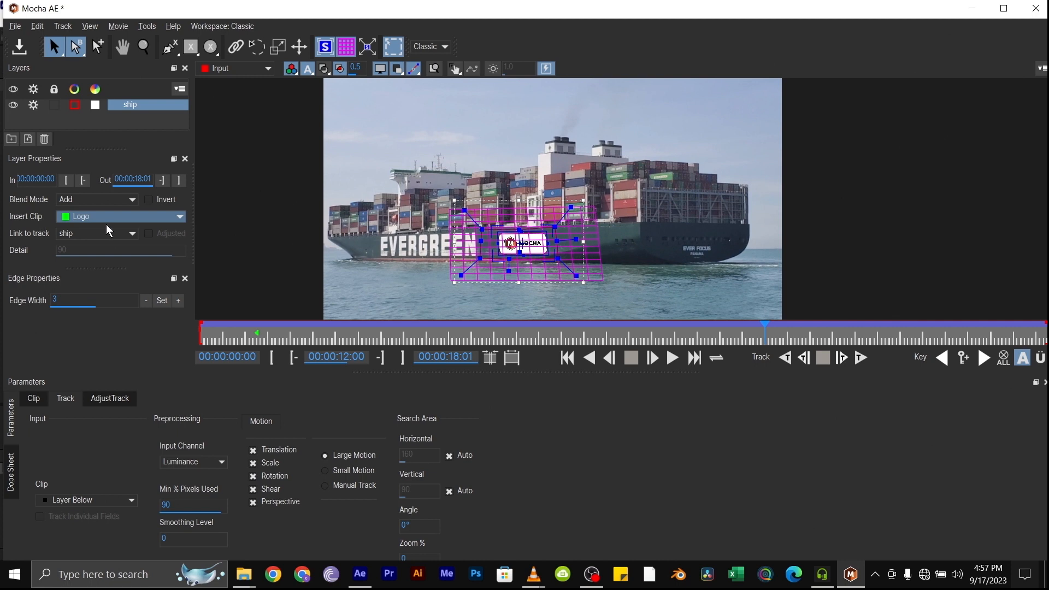
mouse_move(314, 330)
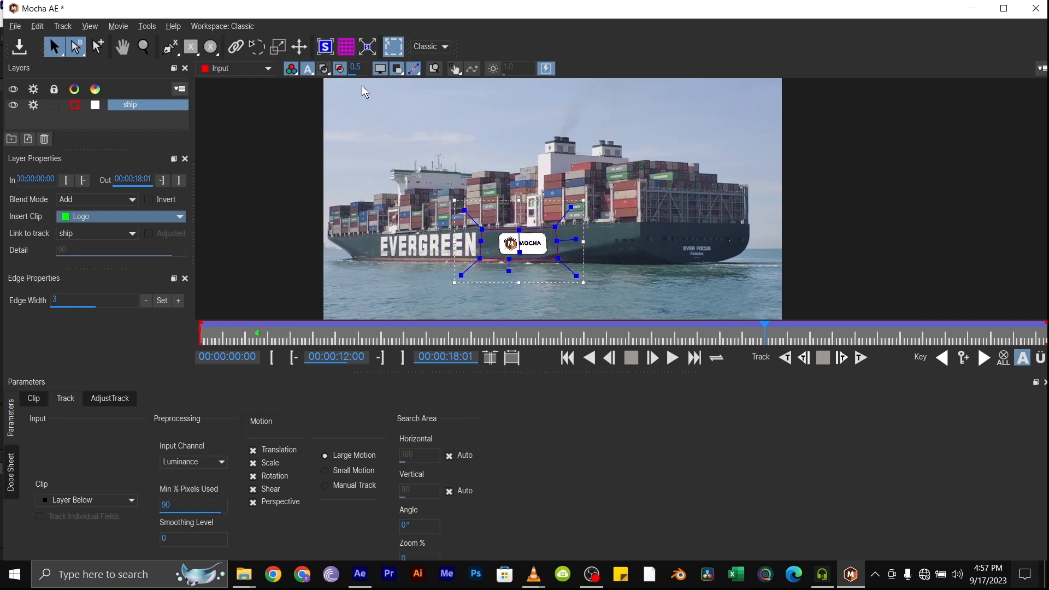
left_click_drag(763, 326, 374, 327)
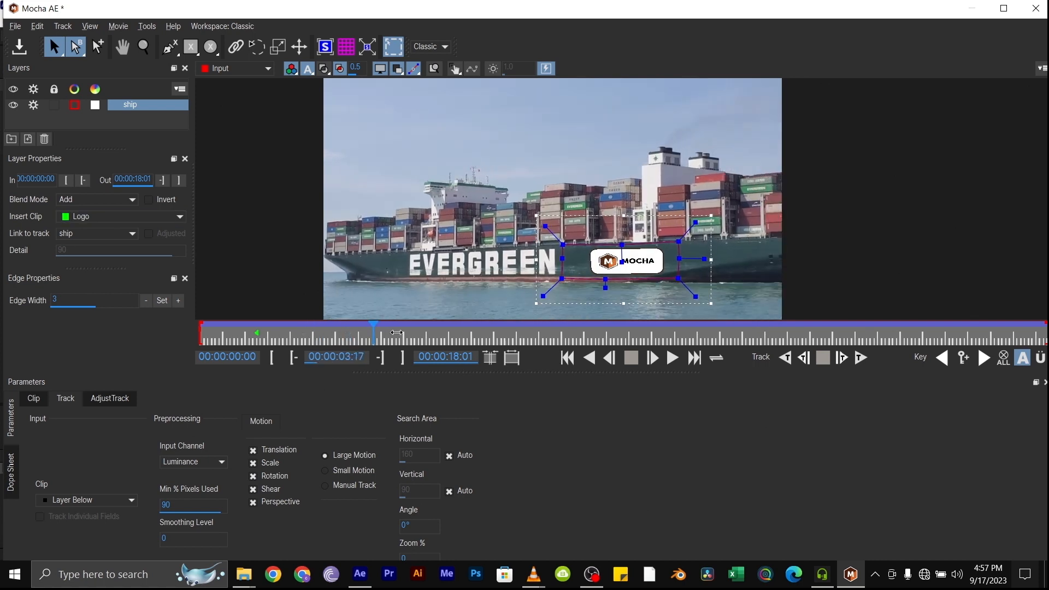
left_click_drag(374, 332, 649, 332)
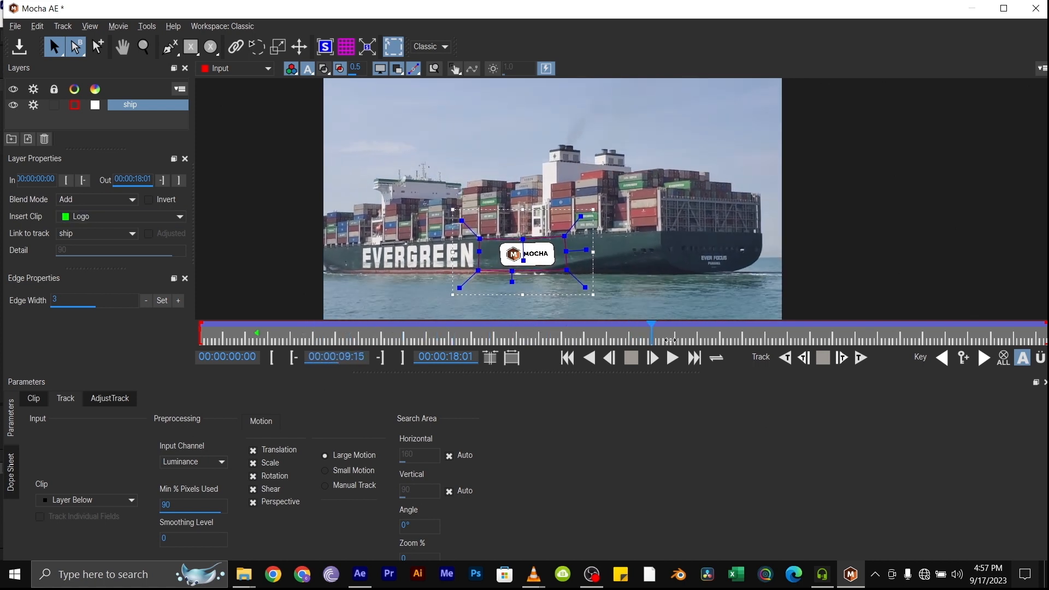
left_click_drag(649, 327, 854, 328)
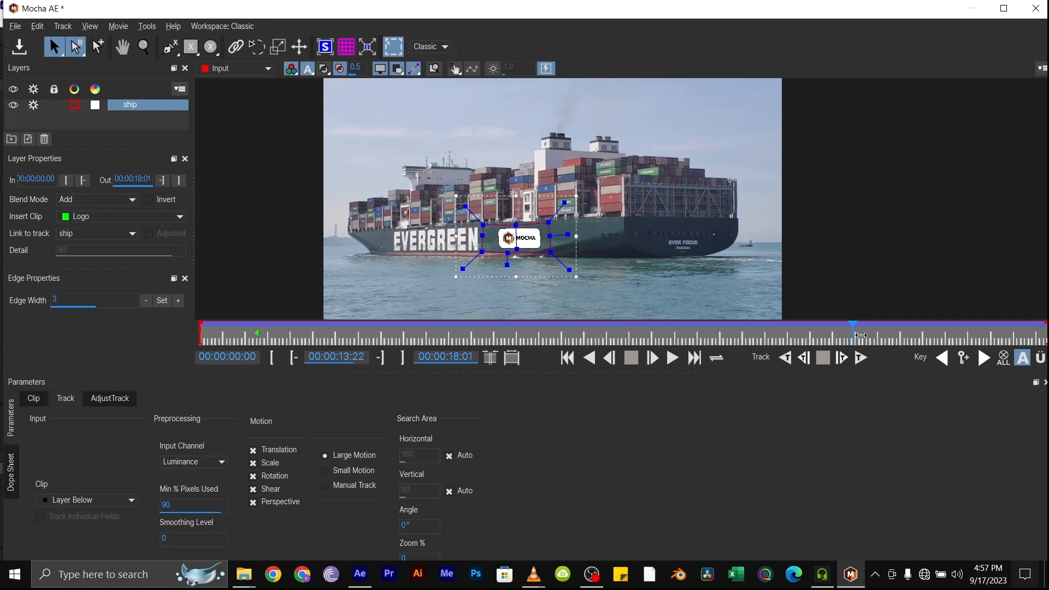
left_click_drag(854, 334, 976, 335)
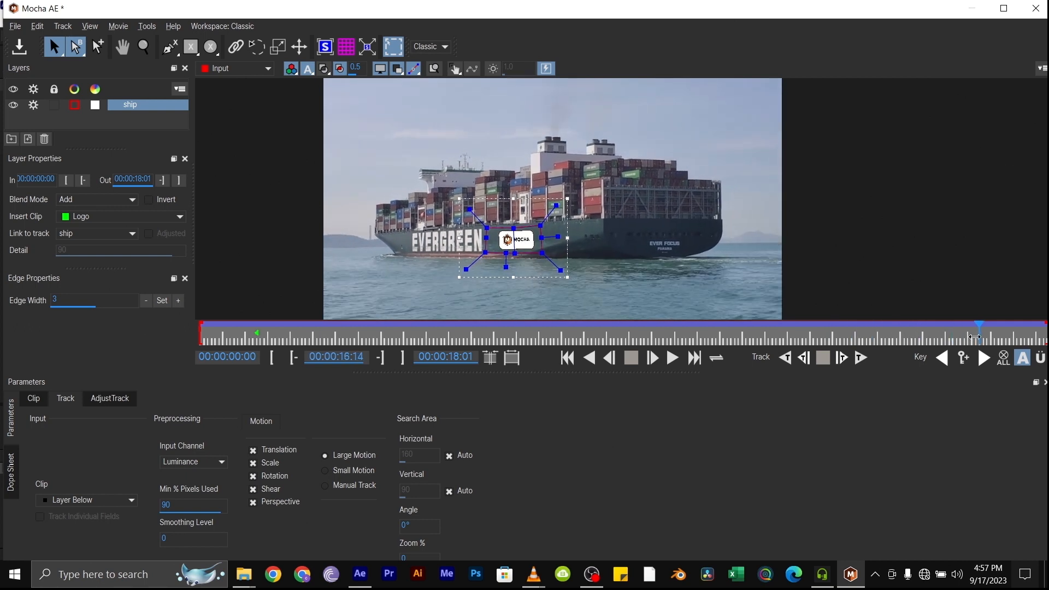
left_click_drag(976, 328, 591, 326)
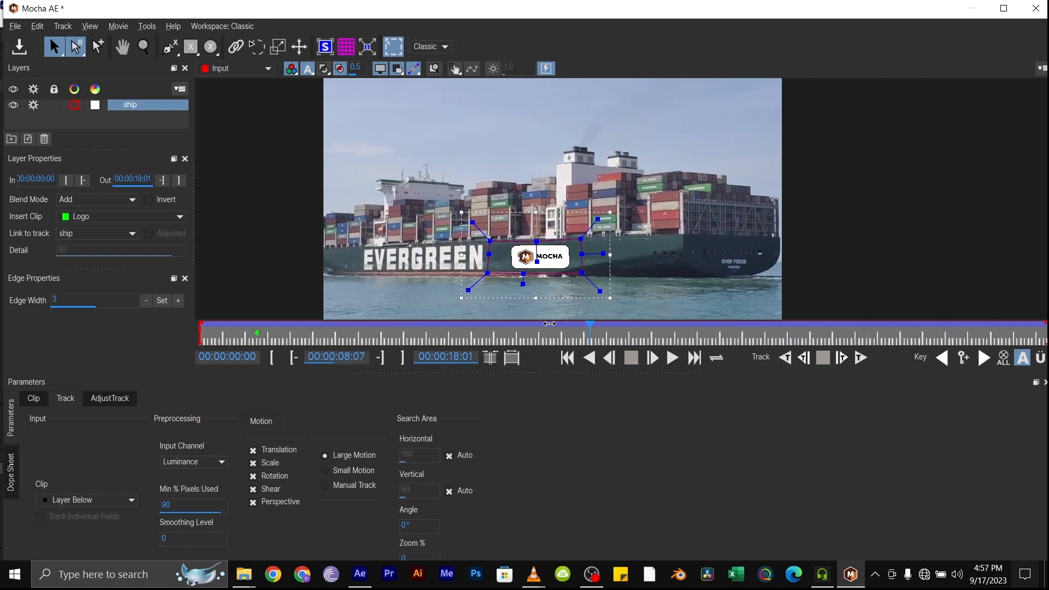
left_click_drag(591, 325, 354, 324)
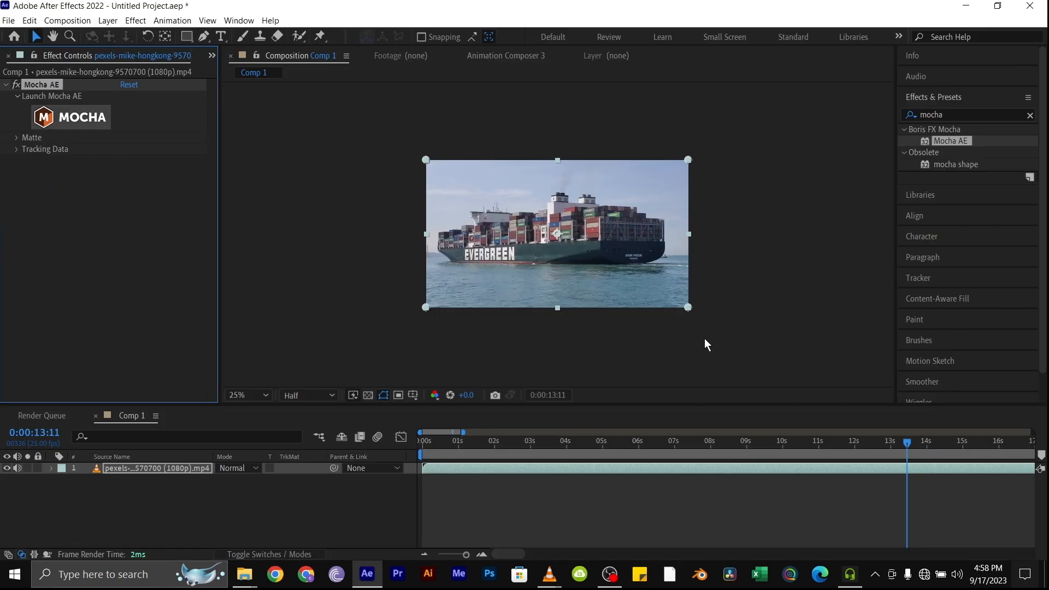
mouse_move(94, 99)
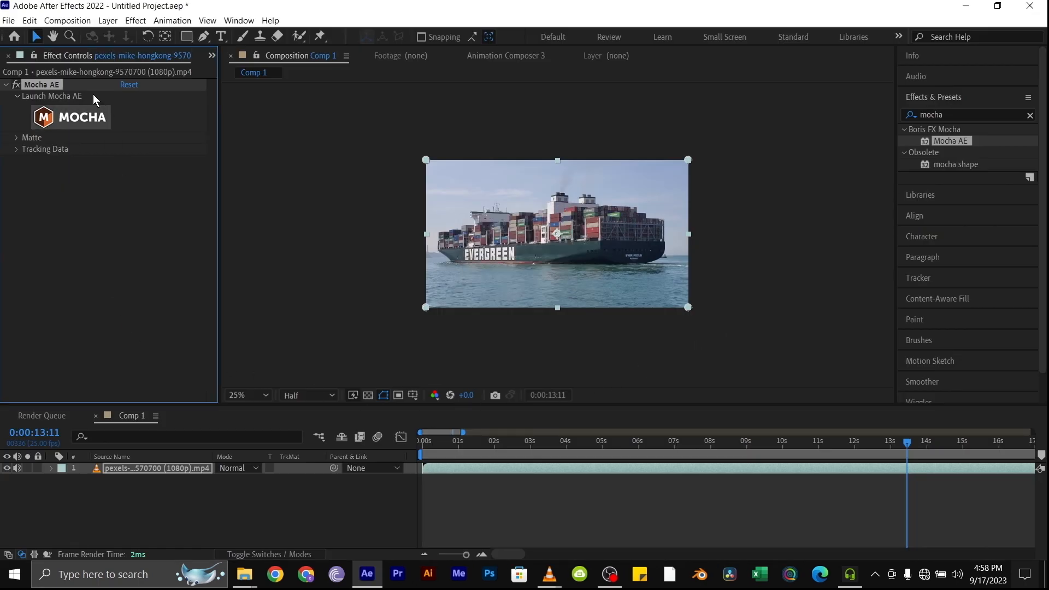
- Return to After Effects with the ahube design (1).png layer above the ship footage in Comp 1
left_click(18, 70)
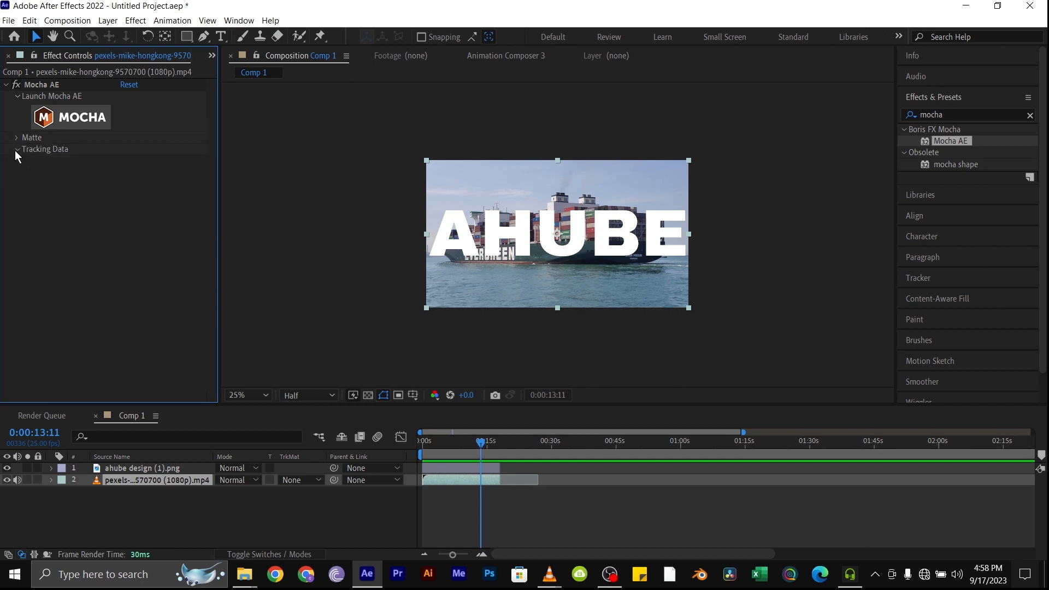
- Create Track Data on the Mocha AE effect from the ship layer, filling its corner-pin values
left_click(17, 148)
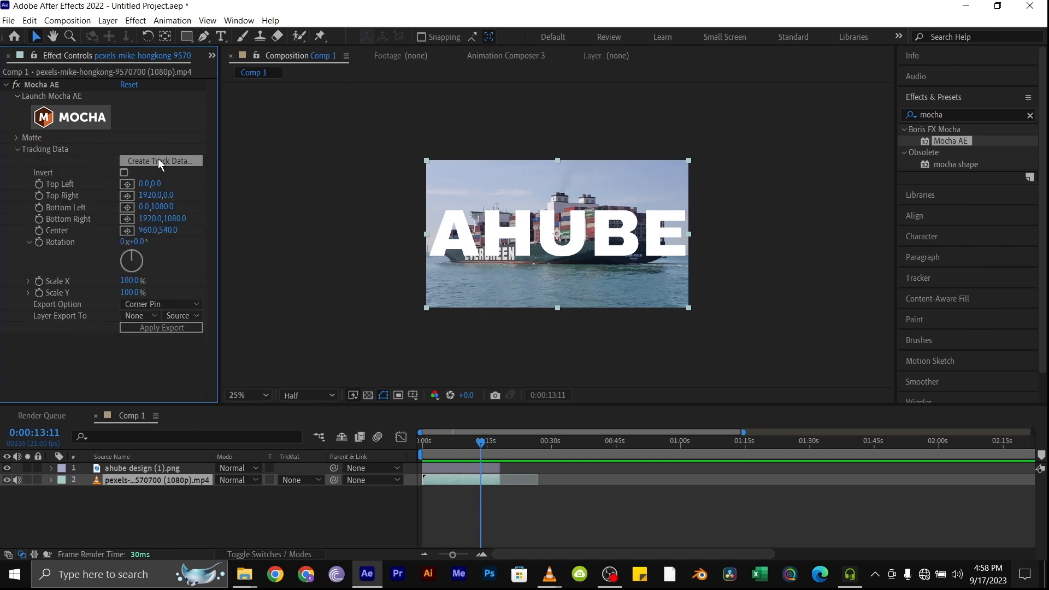
left_click(161, 160)
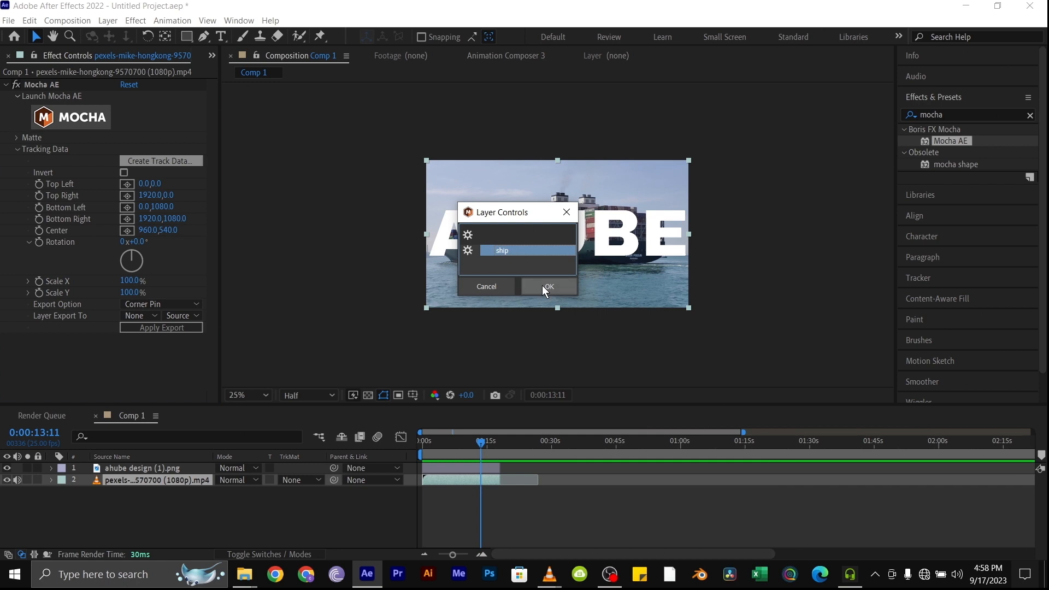
left_click(549, 286)
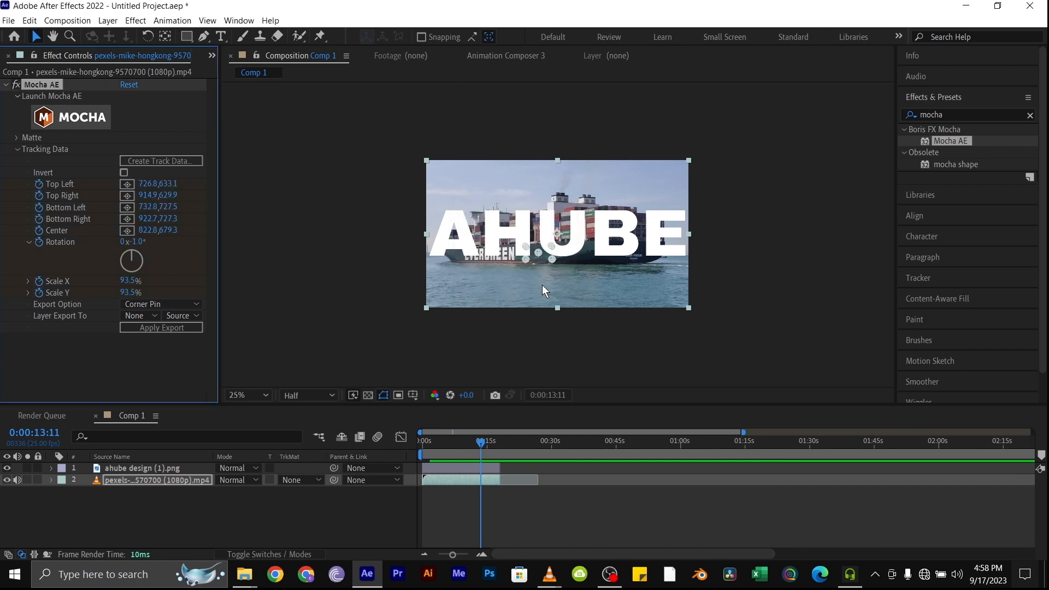
mouse_move(466, 309)
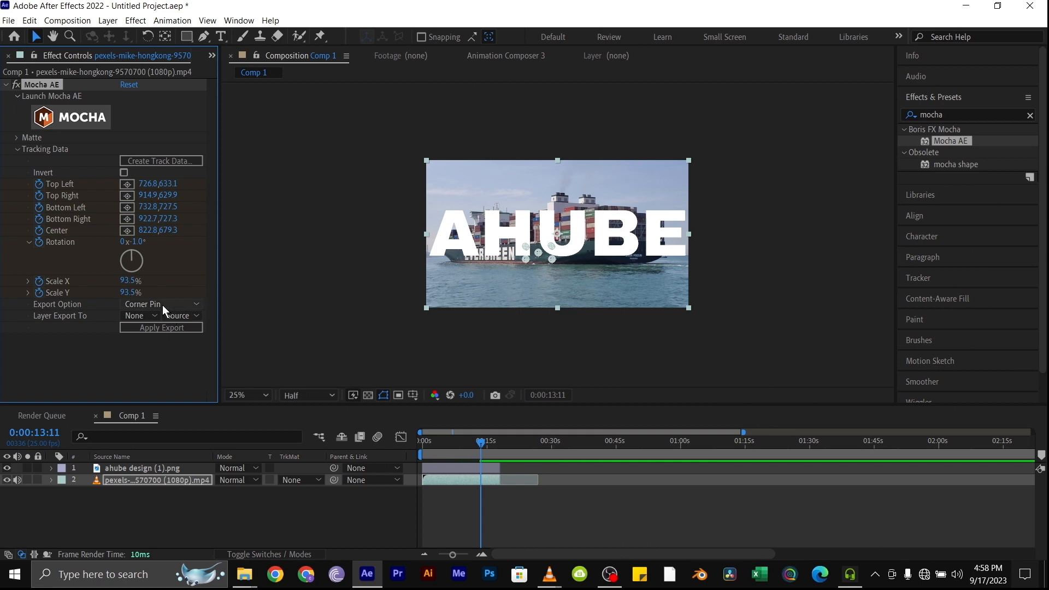
- Apply the Corner Pin export to the 'ahube design (1).png' logo layer
left_click(160, 304)
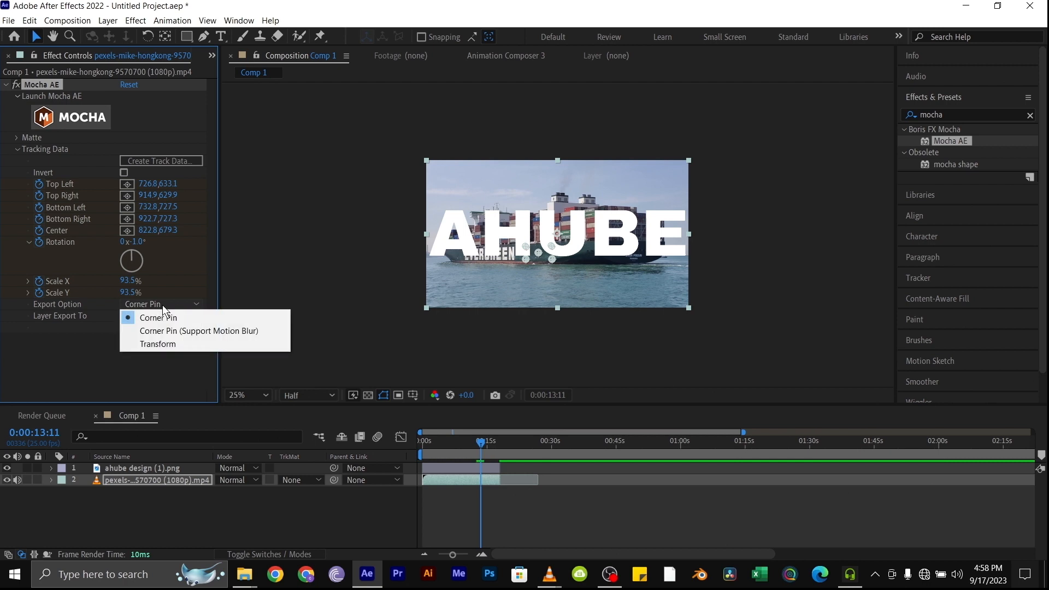
mouse_move(184, 328)
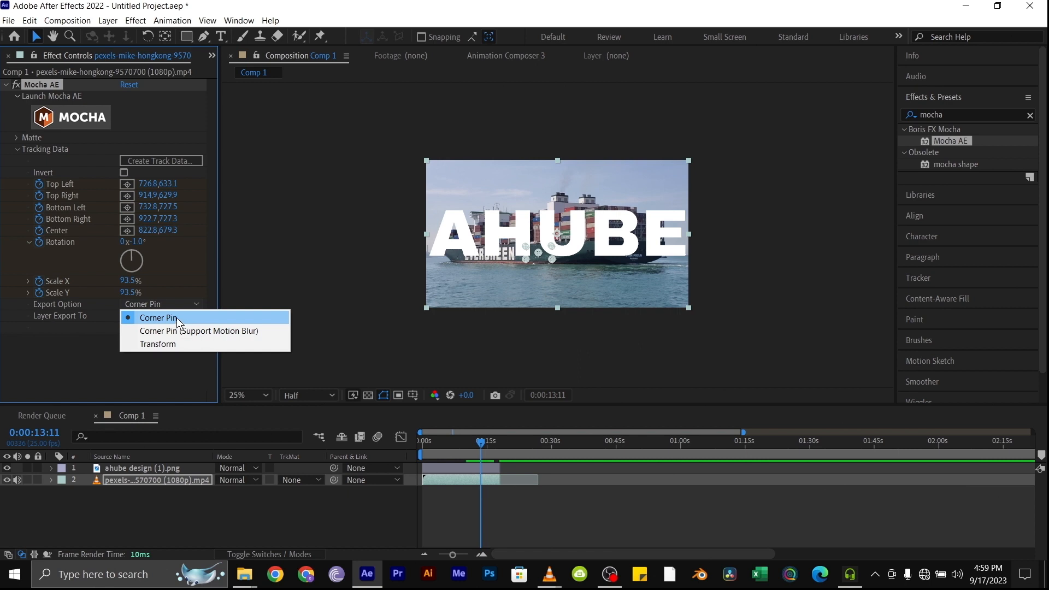
left_click(158, 316)
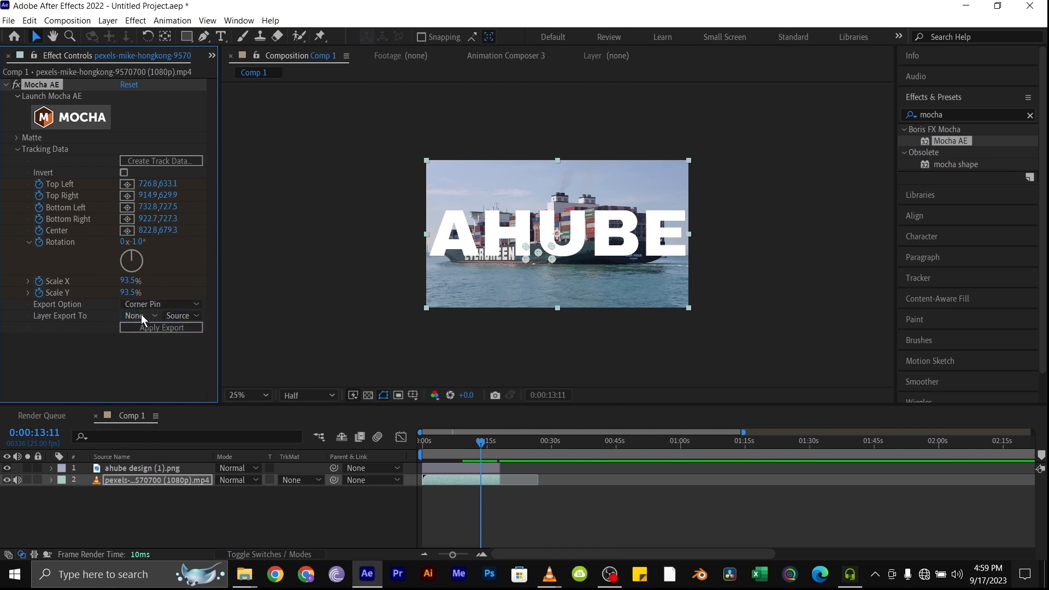
left_click(140, 315)
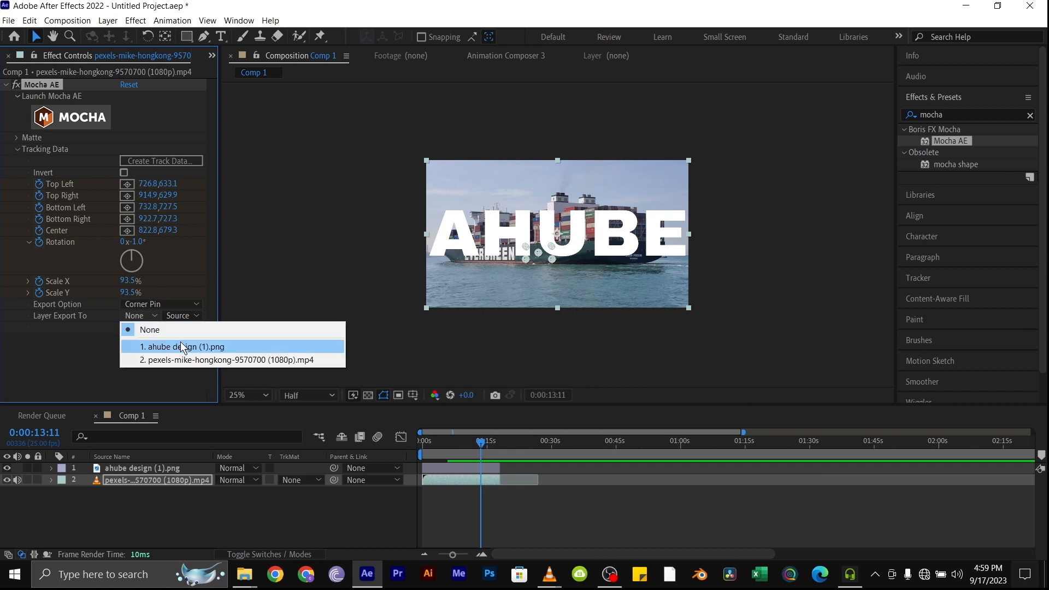
left_click(181, 348)
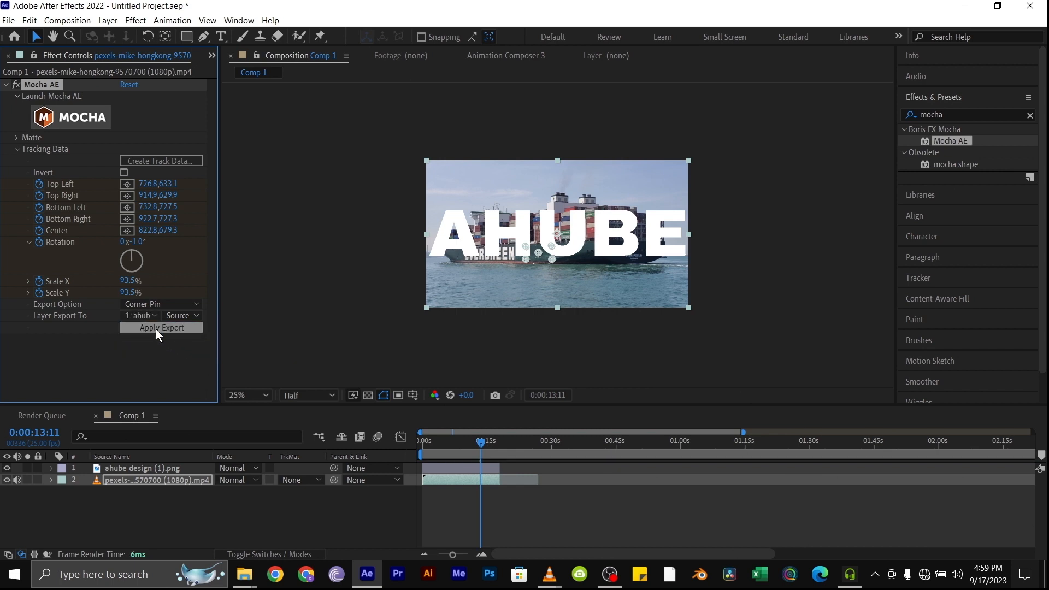
left_click(161, 328)
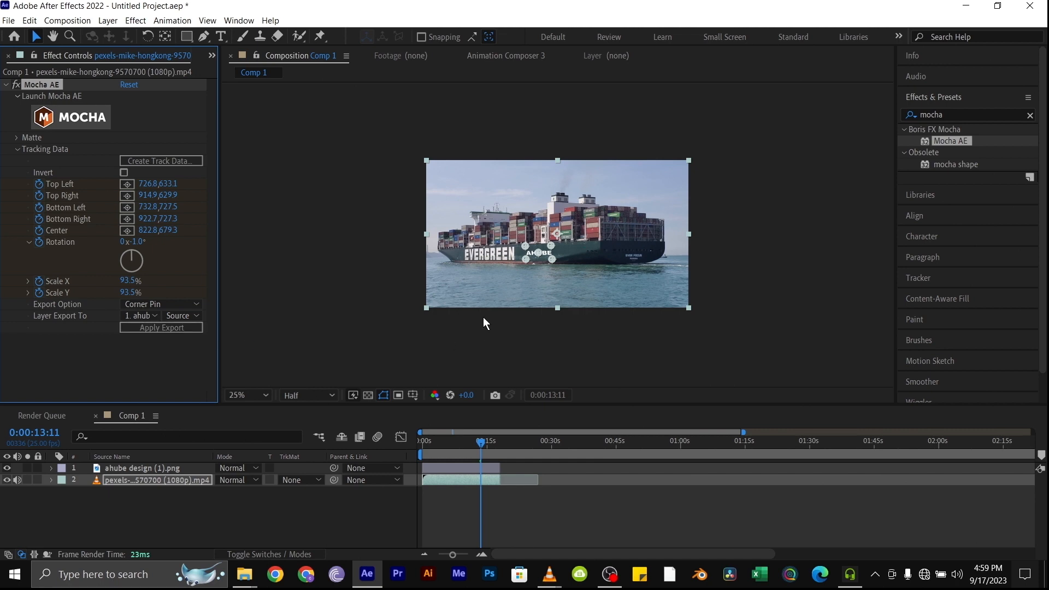
- Rewind the composition to its first frame to review the pinned logo
left_click_drag(481, 444, 473, 444)
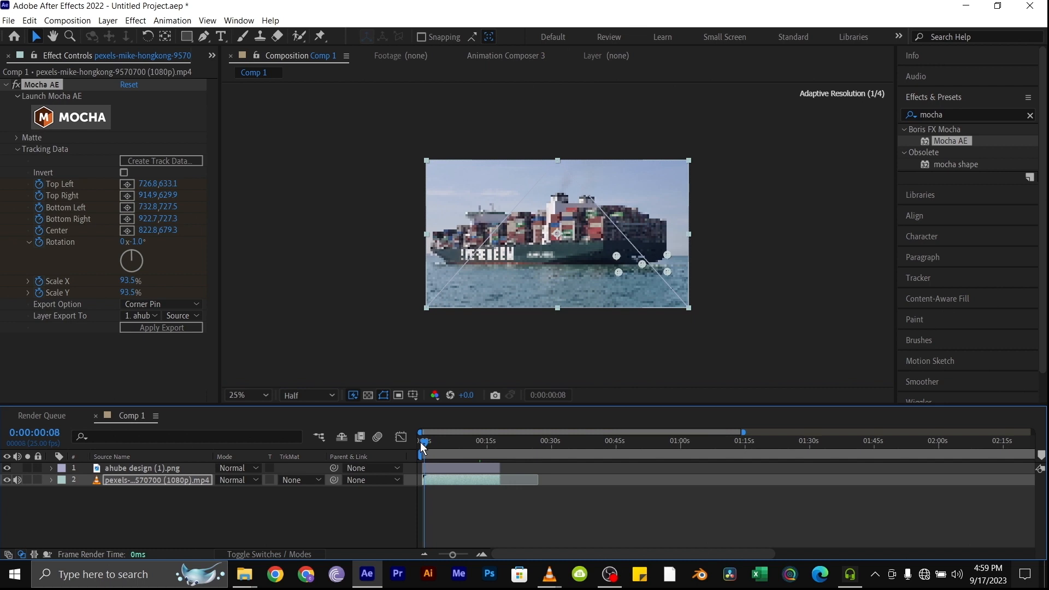
left_click(422, 441)
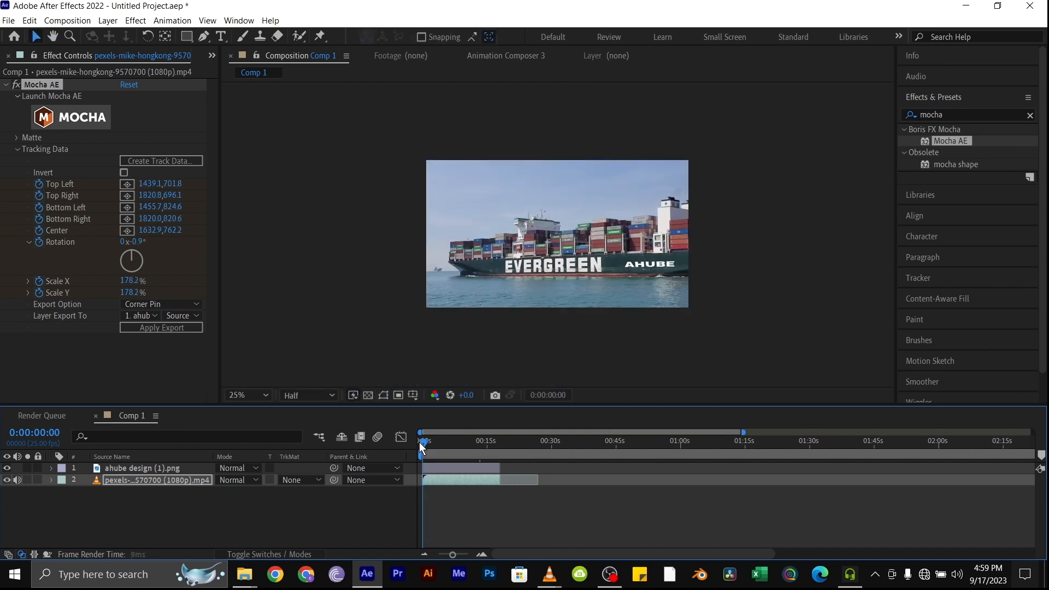